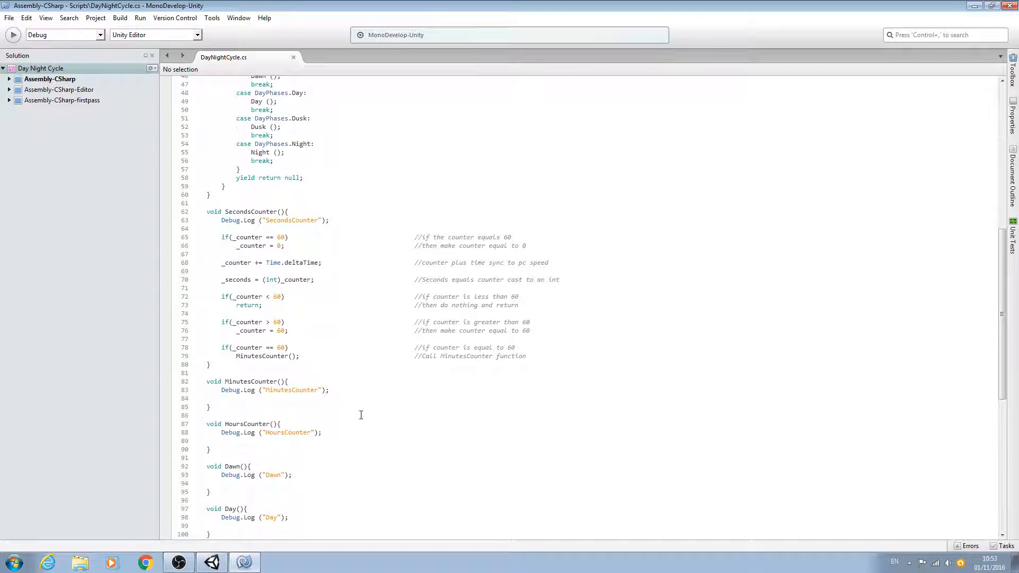
# Step: Scroll past SecondsCounter and add a blank line inside MinutesCounter's body
pyautogui.scroll(-3)
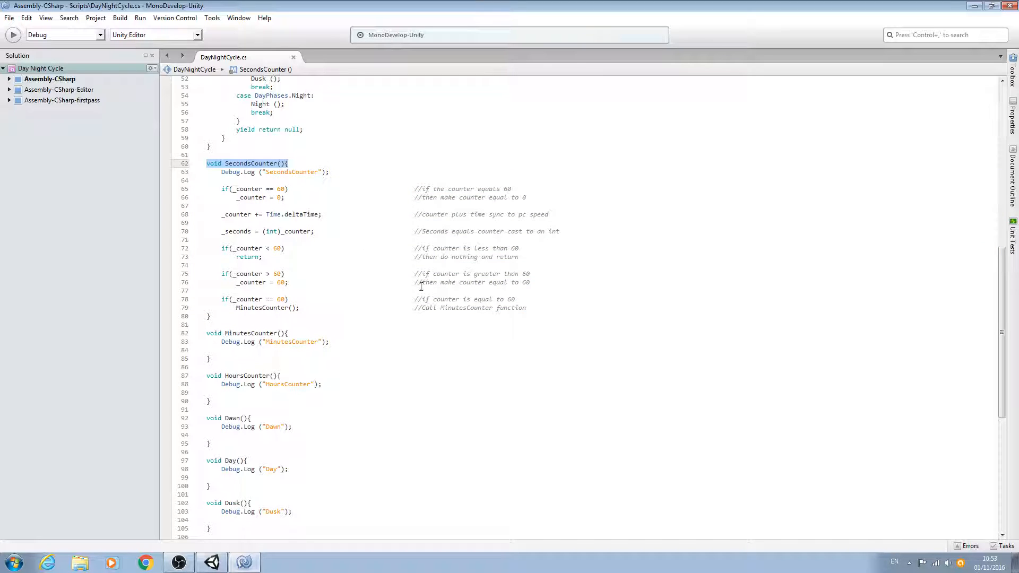
pyautogui.scroll(-3)
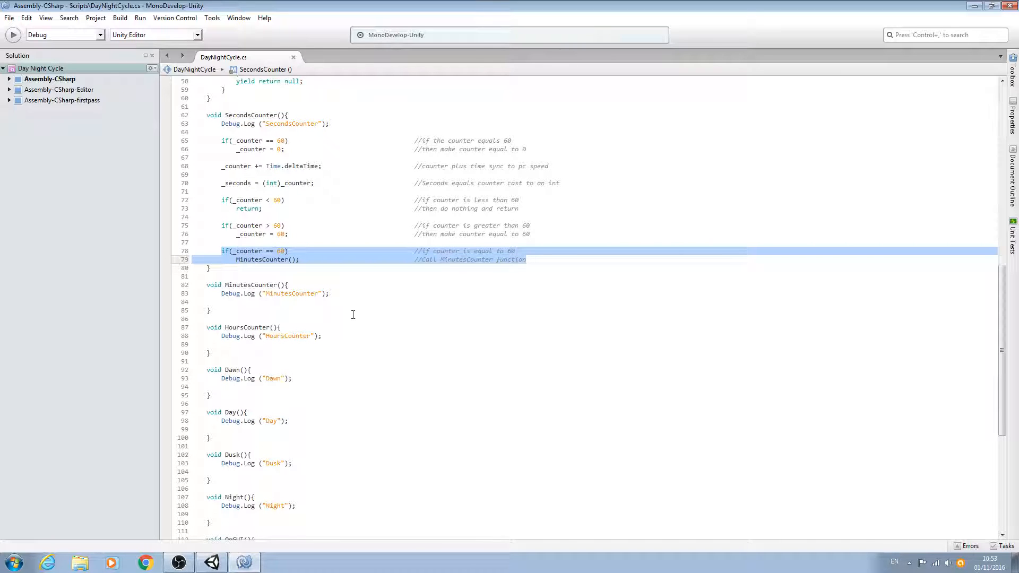
pyautogui.click(259, 251)
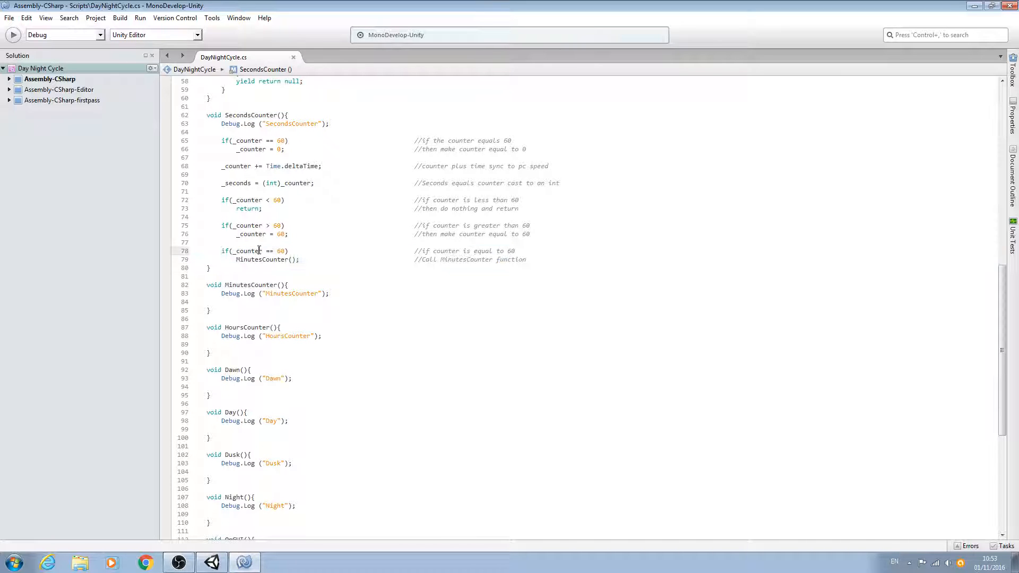
pyautogui.click(260, 252)
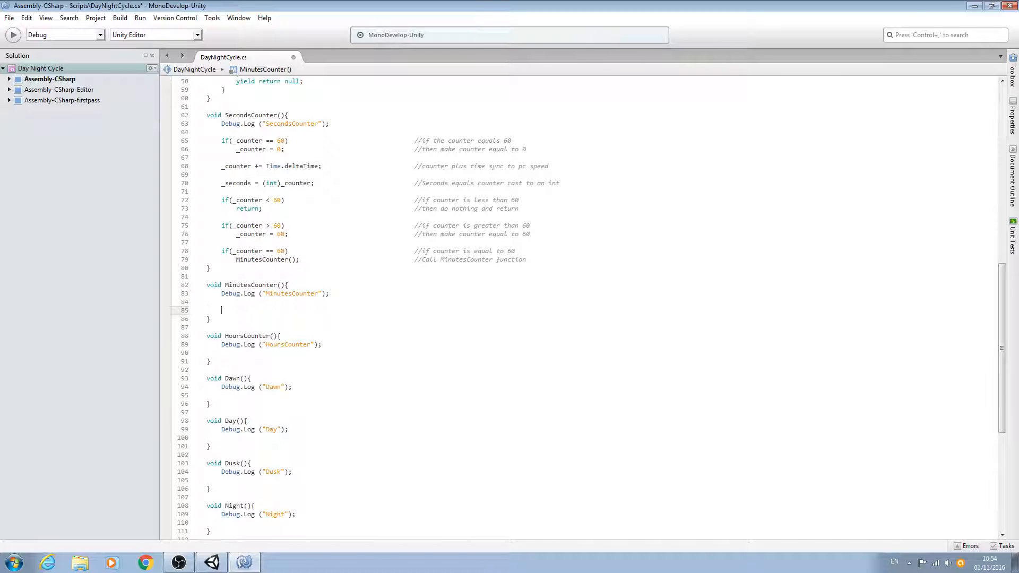
# Step: Write _minutes++; in MinutesCounter with the comment 'Increase minutes counter'
pyautogui.write('_minutes')
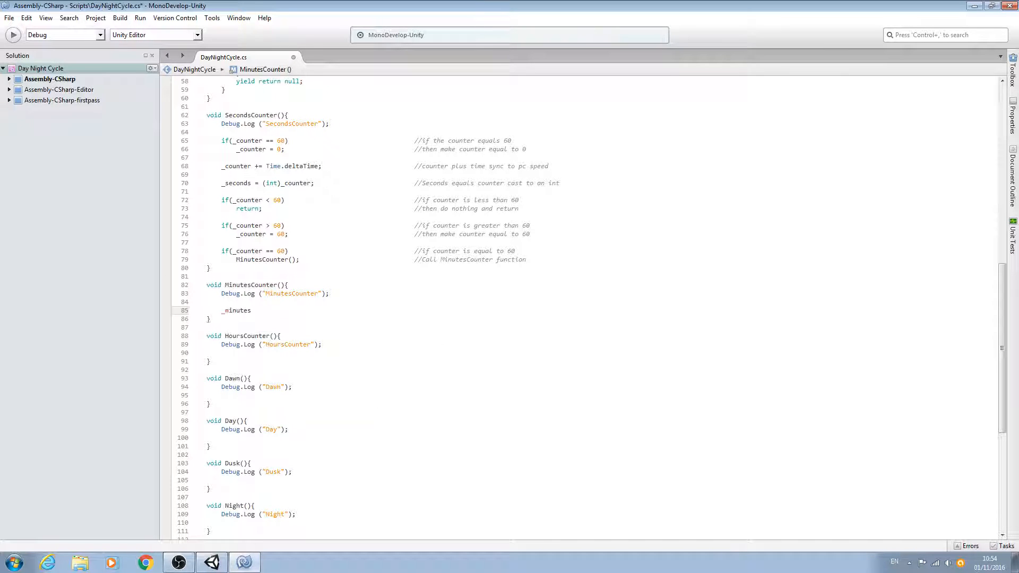
pyautogui.write('++')
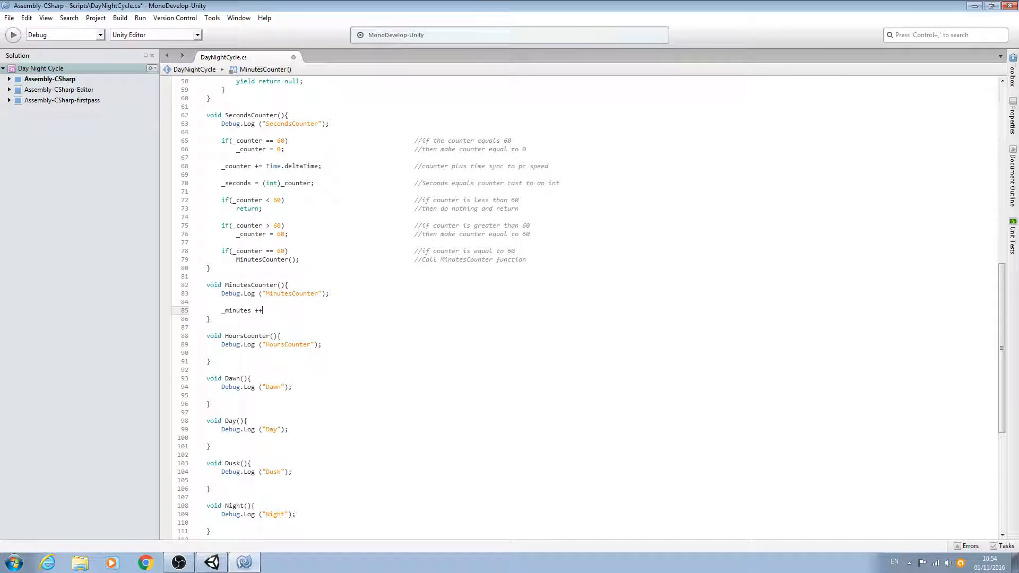
pyautogui.write(';')
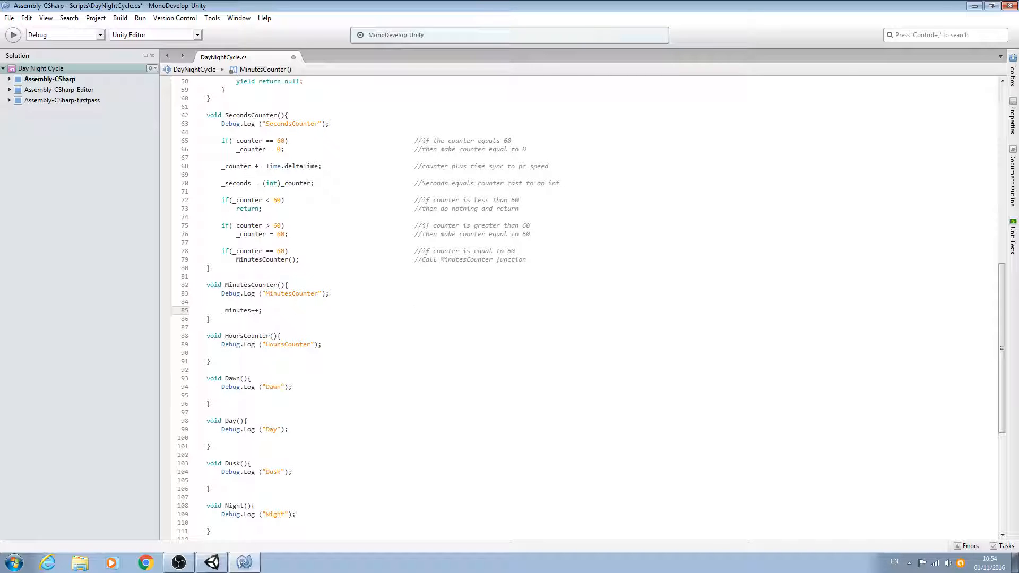
pyautogui.write('//')
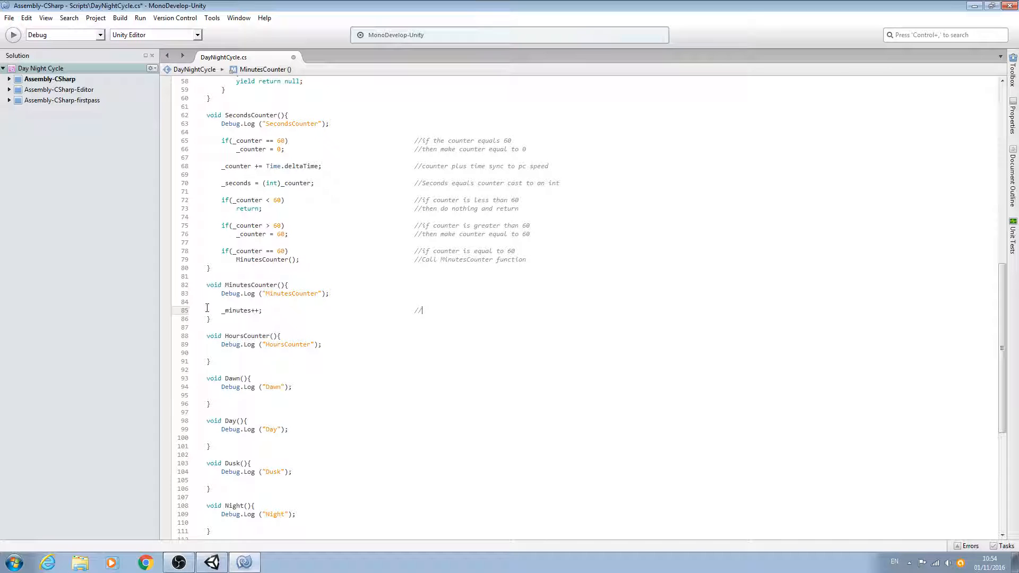
pyautogui.scroll(3)
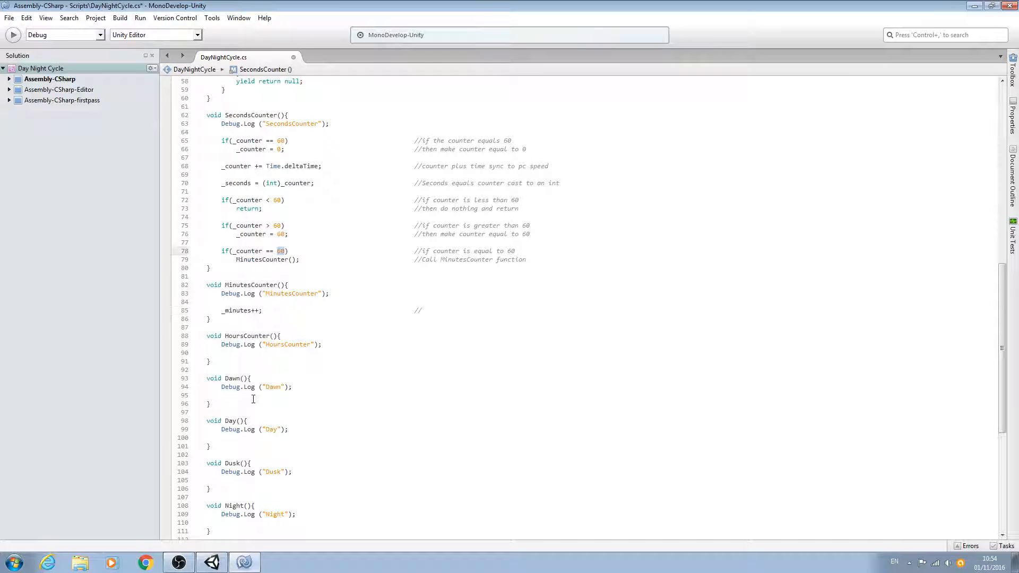
pyautogui.doubleClick(238, 310)
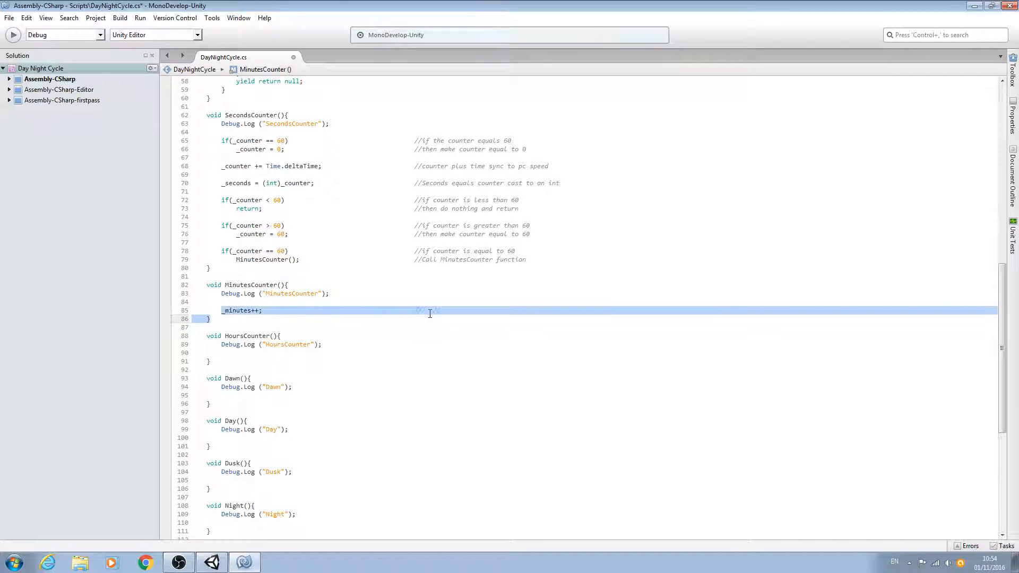
pyautogui.write('//')
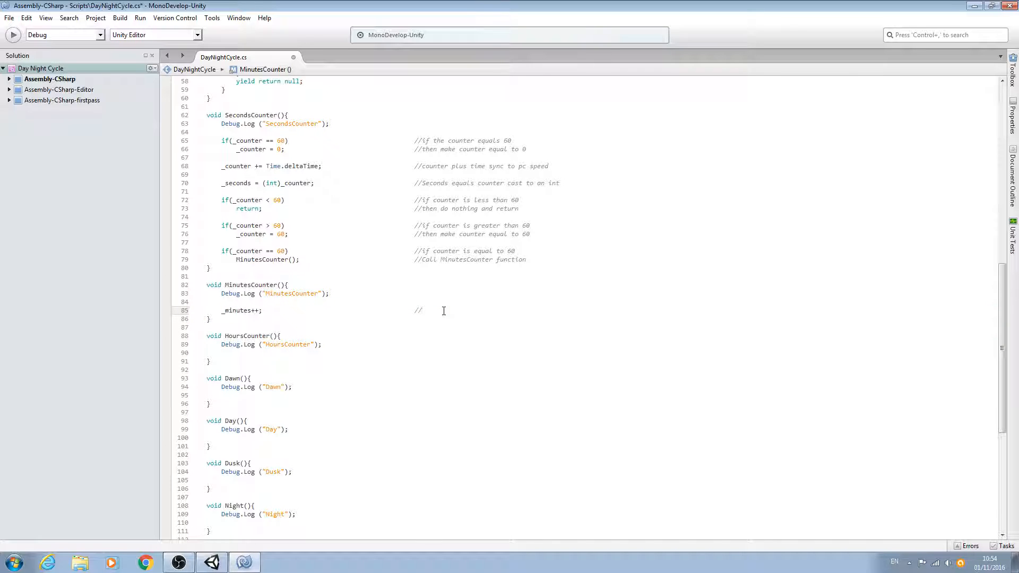
pyautogui.write('Increase m')
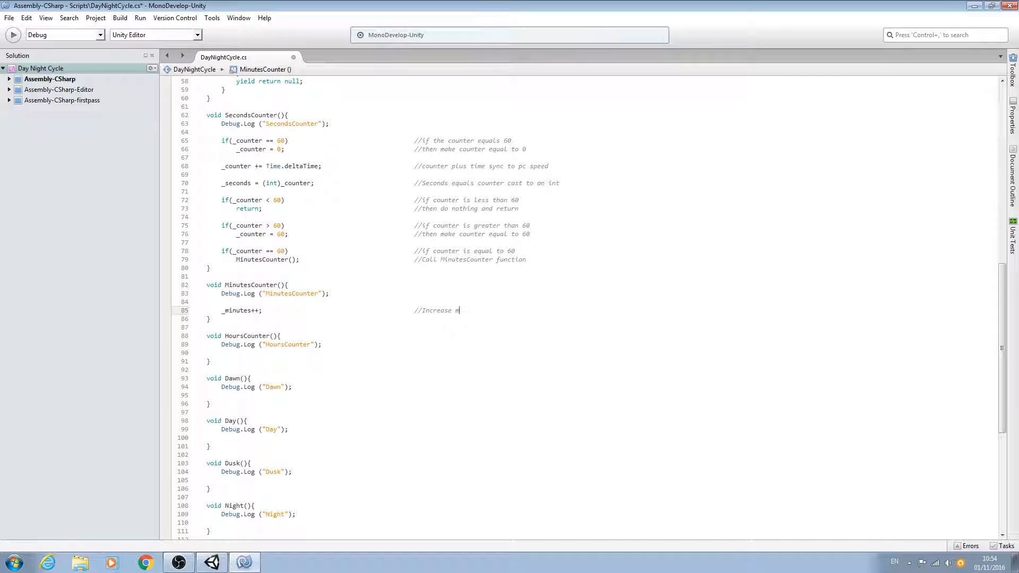
pyautogui.write('inutes counter')
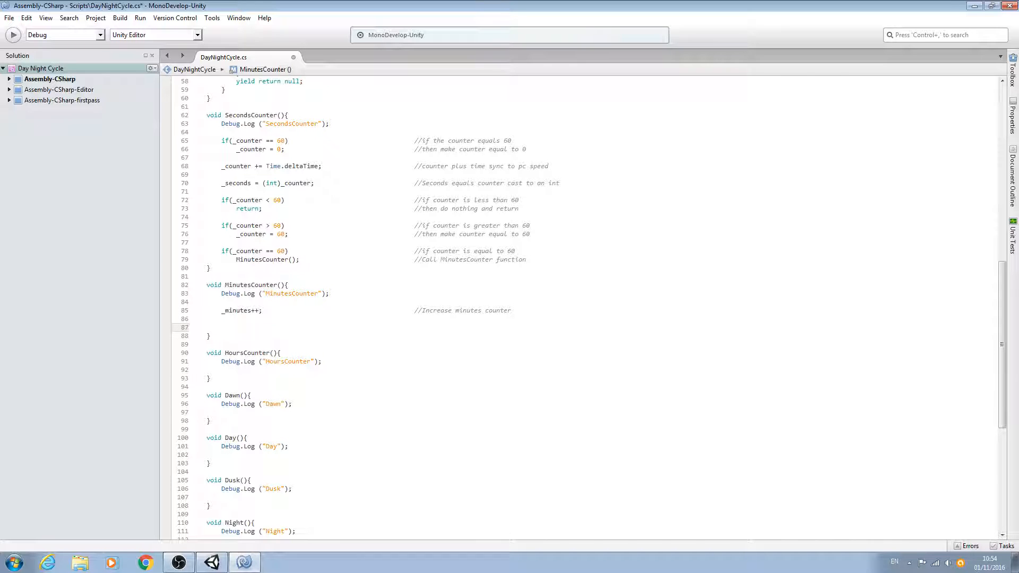
# Step: Add if (_minutes == 60) with the comment 'if minutes counter equals sixty'
pyautogui.write('if(')
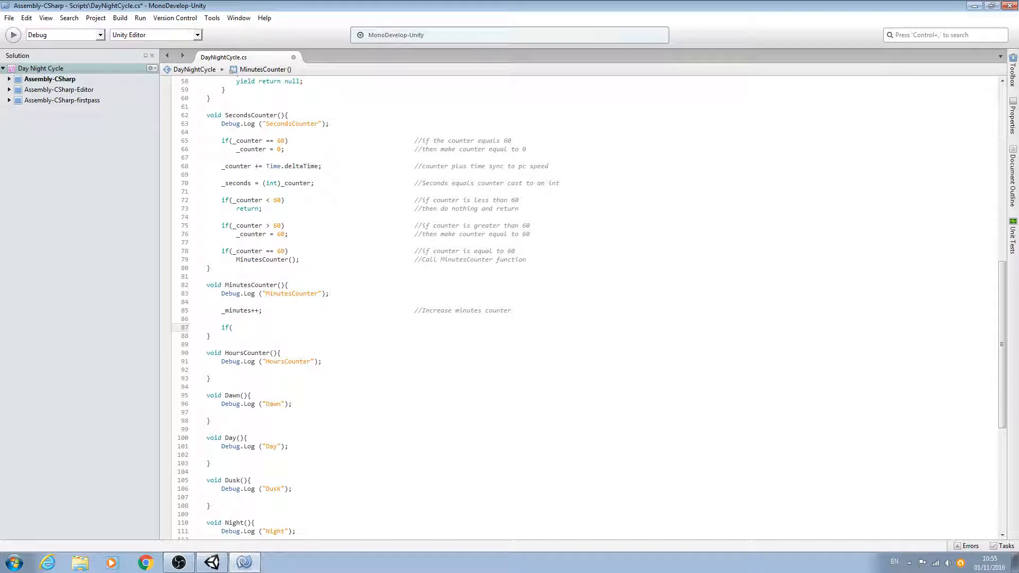
pyautogui.write('_minutes')
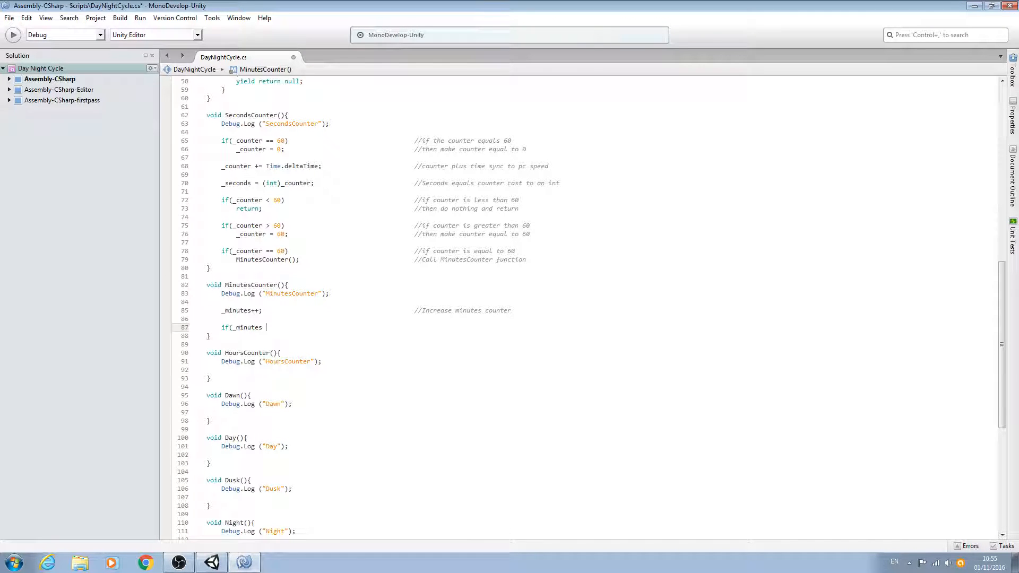
pyautogui.write('== 60')
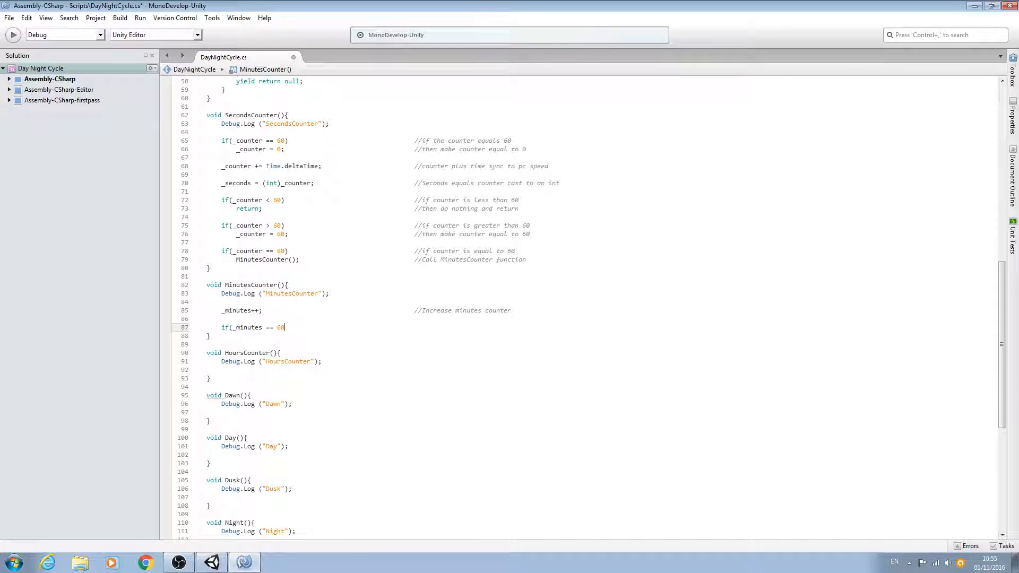
pyautogui.write(') {')
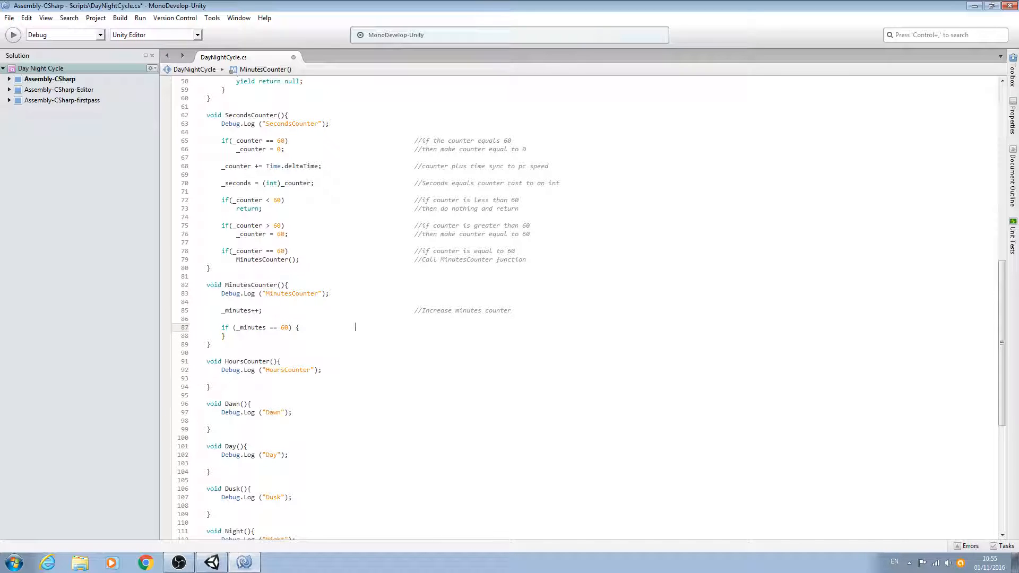
pyautogui.write('//')
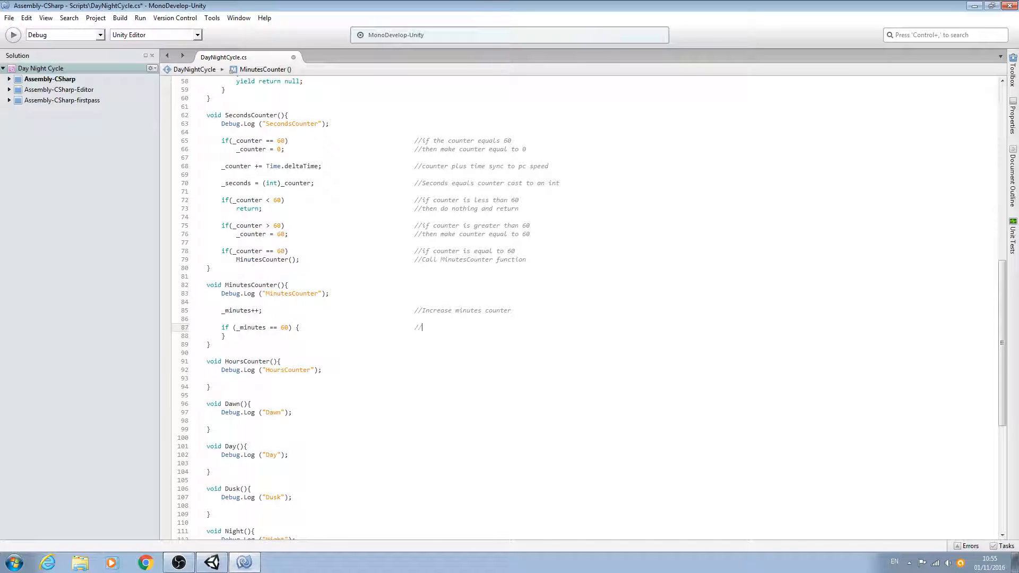
pyautogui.write('if minutes')
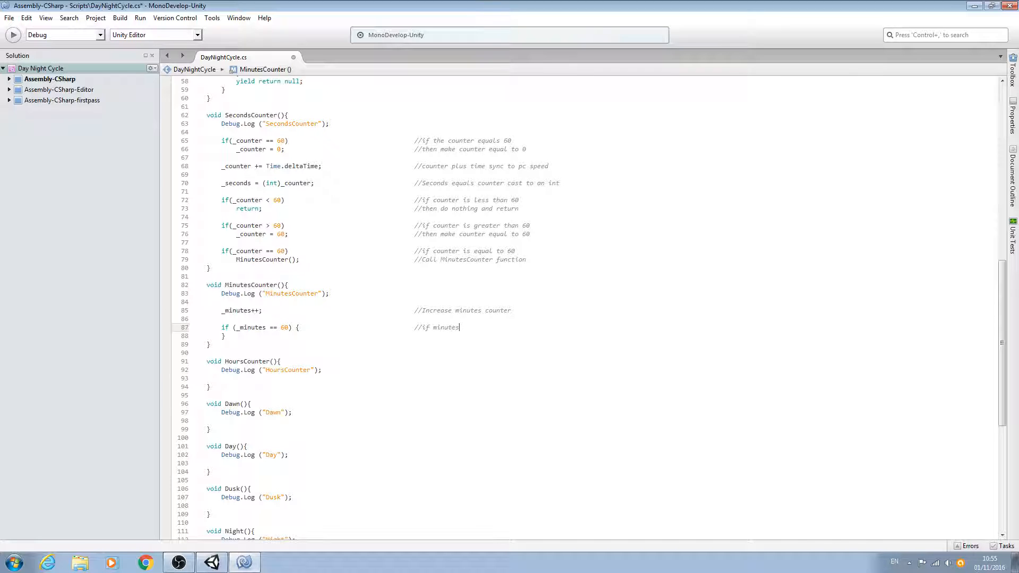
pyautogui.write('counter')
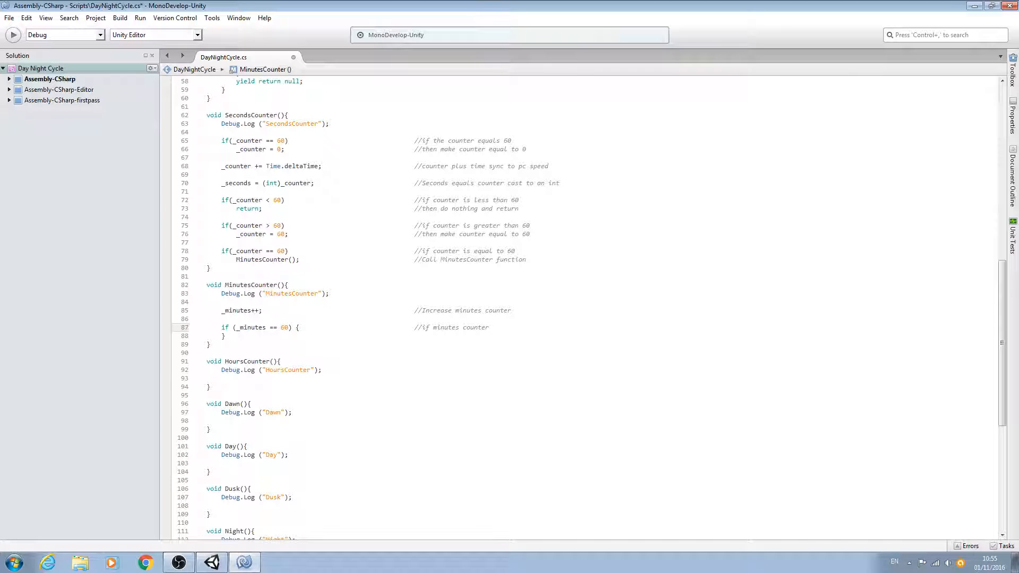
pyautogui.write('eq')
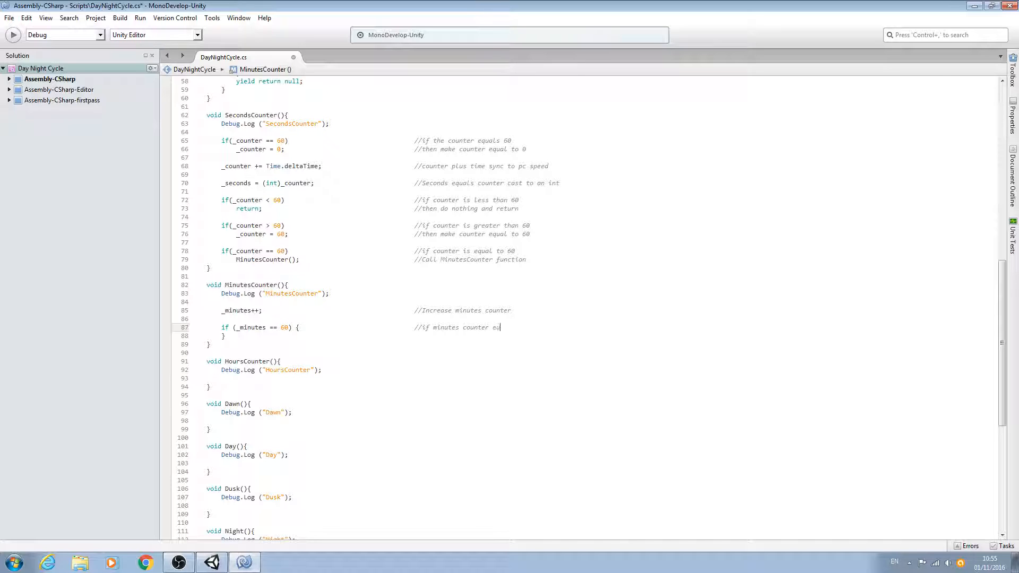
pyautogui.write('quals')
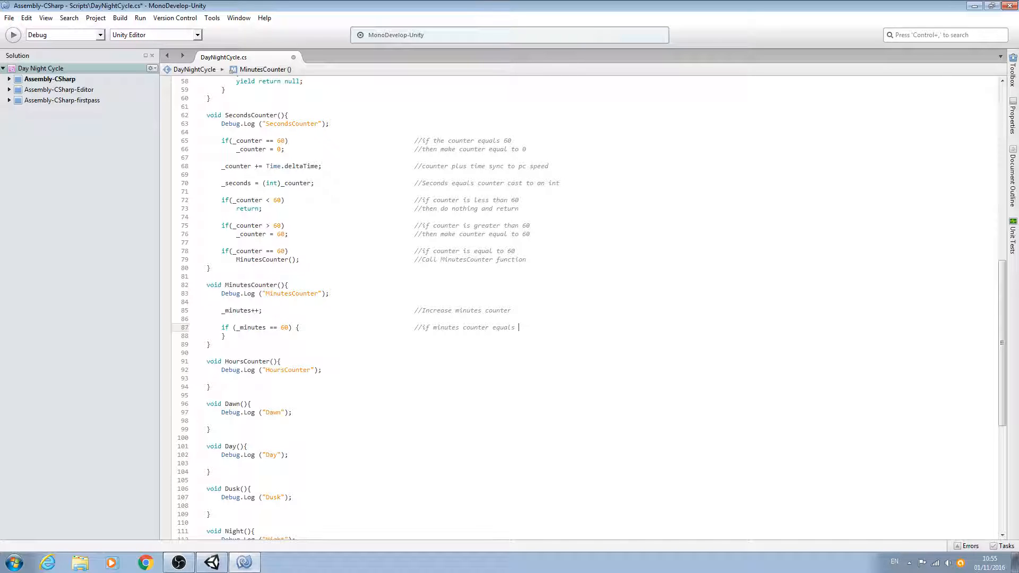
pyautogui.write('sixty')
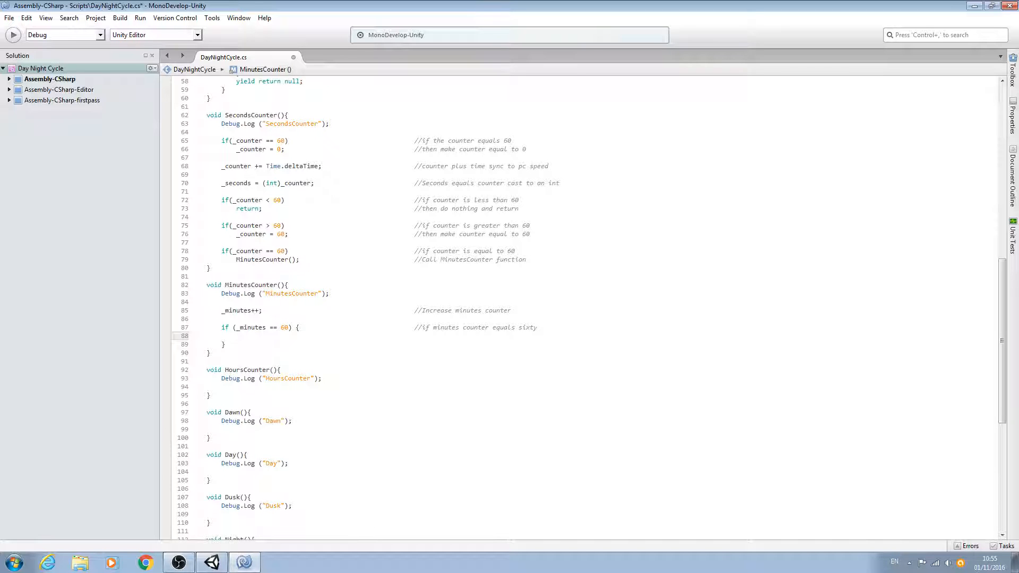
# Step: Call HoursCounter(); inside the if block, commented 'Call HoursCounter function'
pyautogui.write('HoursCounter')
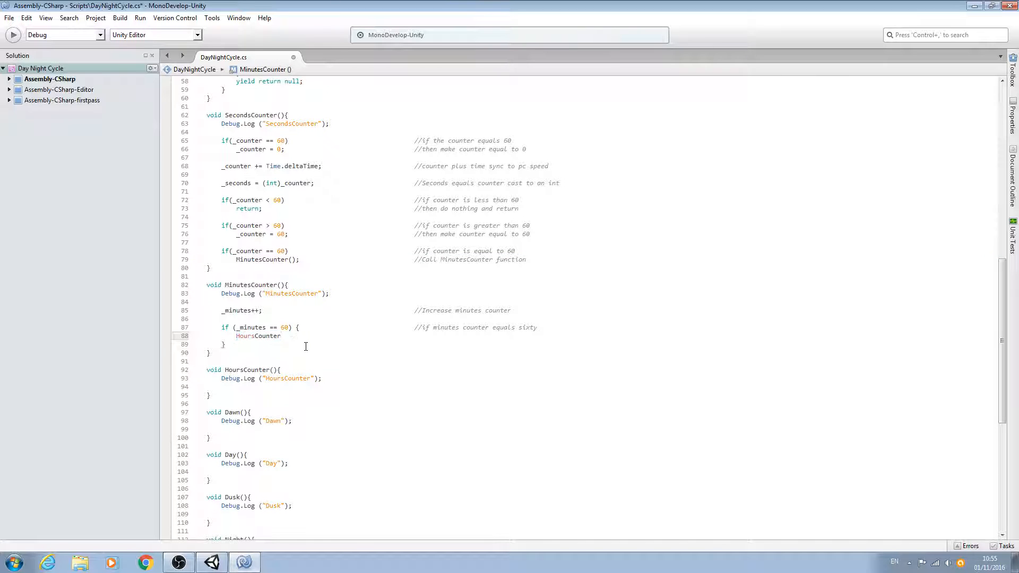
pyautogui.write('()')
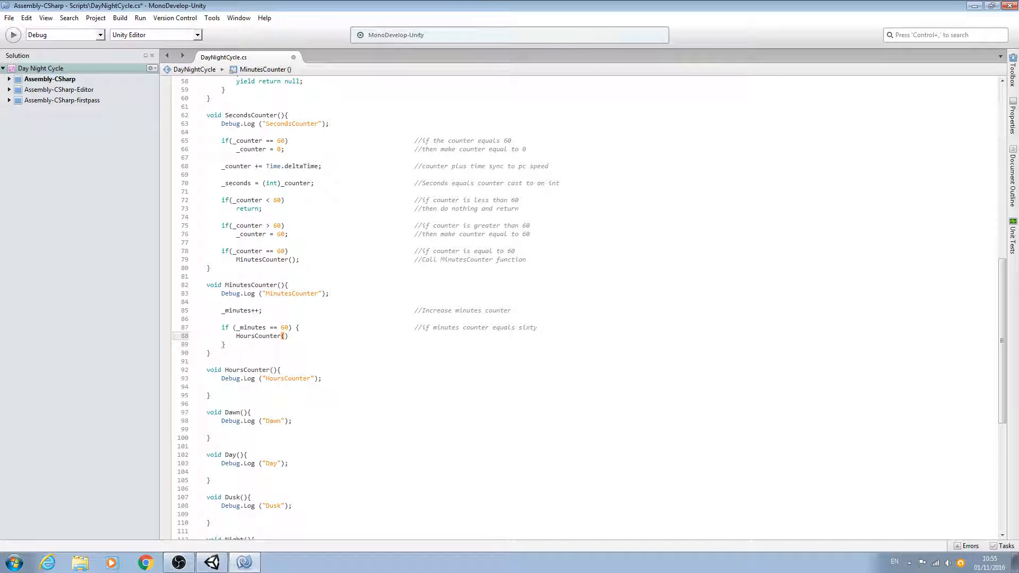
pyautogui.write(';                    //')
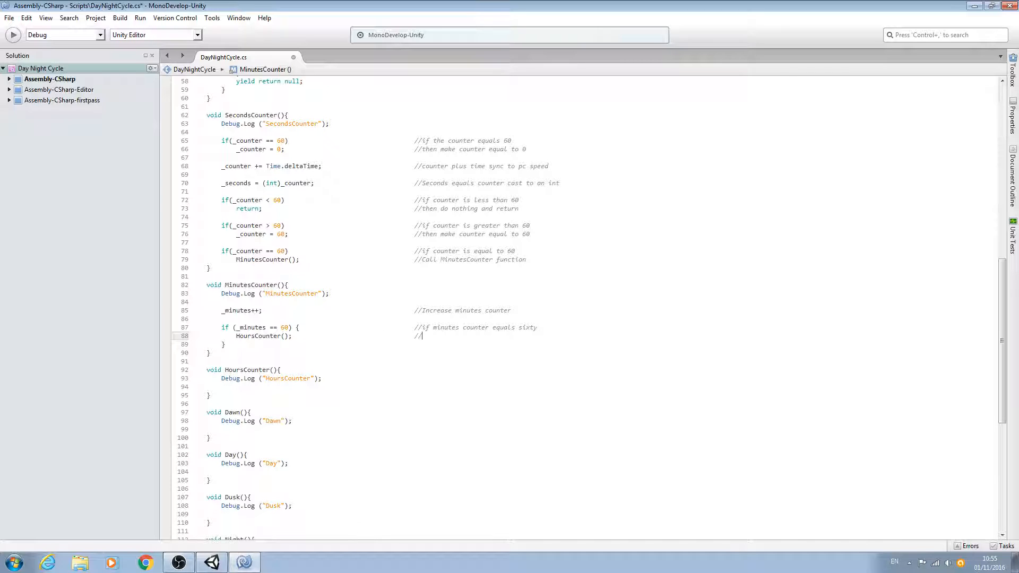
pyautogui.write('S')
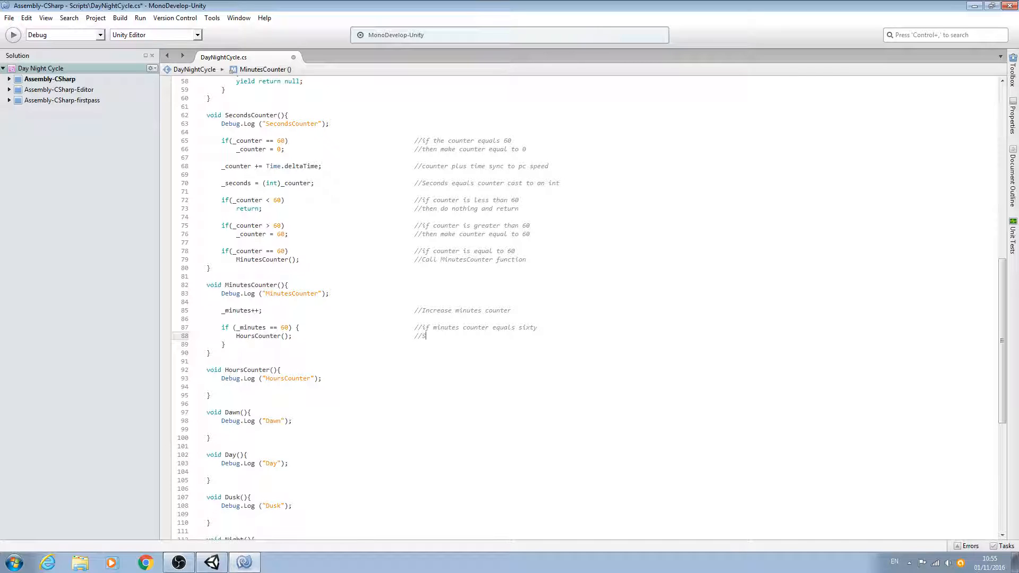
pyautogui.write('all Hou')
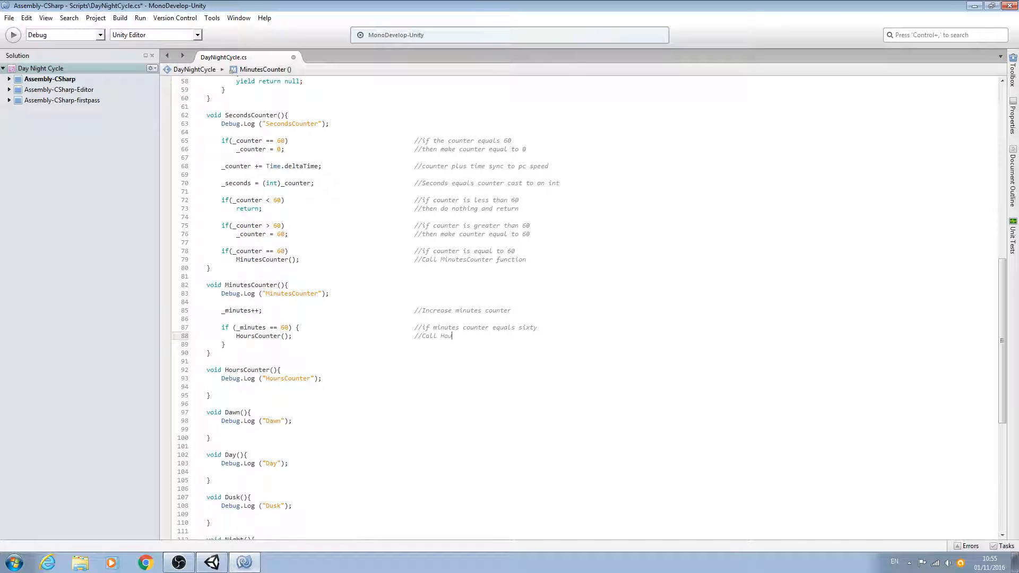
pyautogui.write('rsCounter functio')
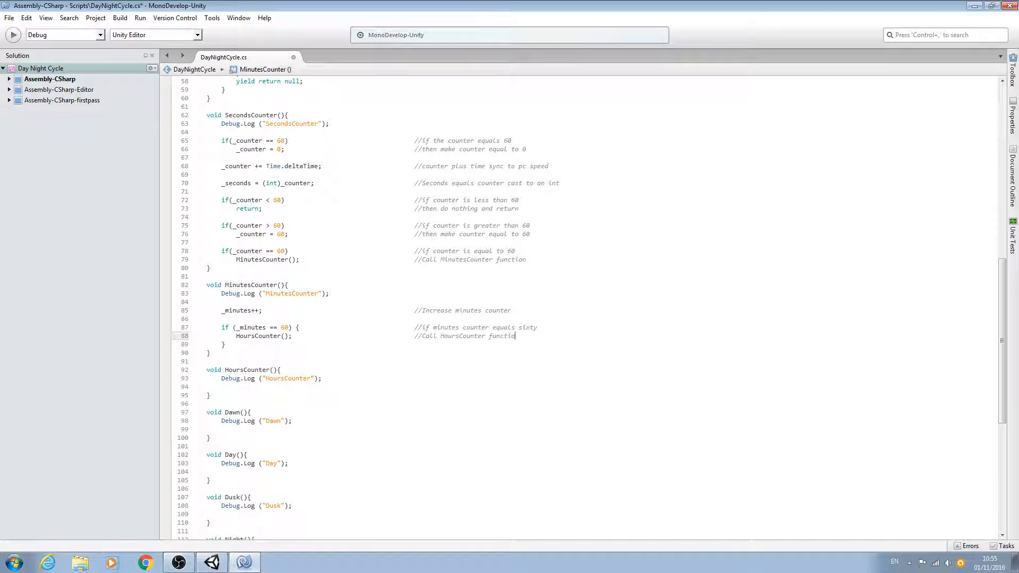
pyautogui.press('enter')
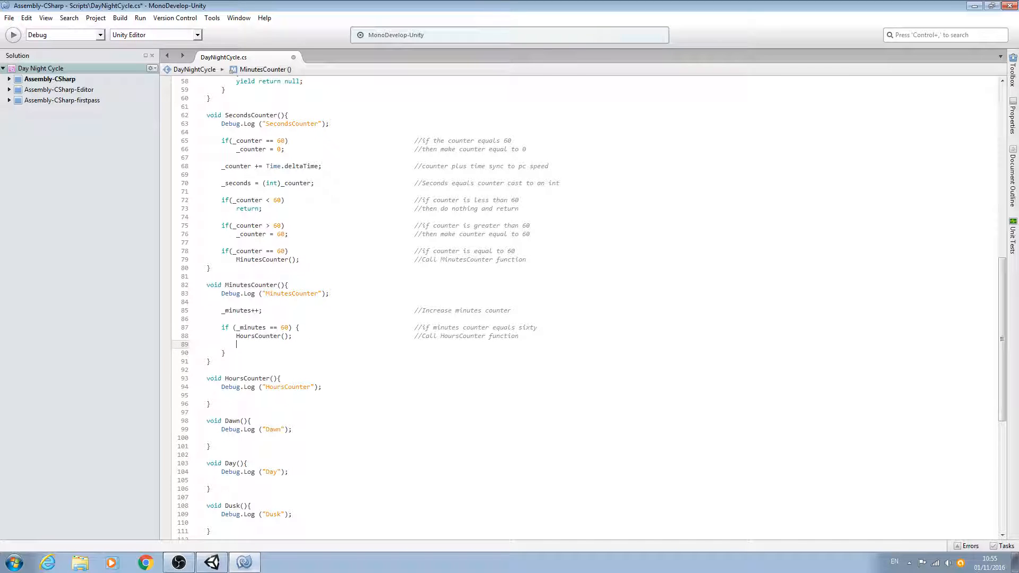
# Step: Add _minutes = 0; with the comment 'and then make minutes equal zero'
pyautogui.write('_minutes')
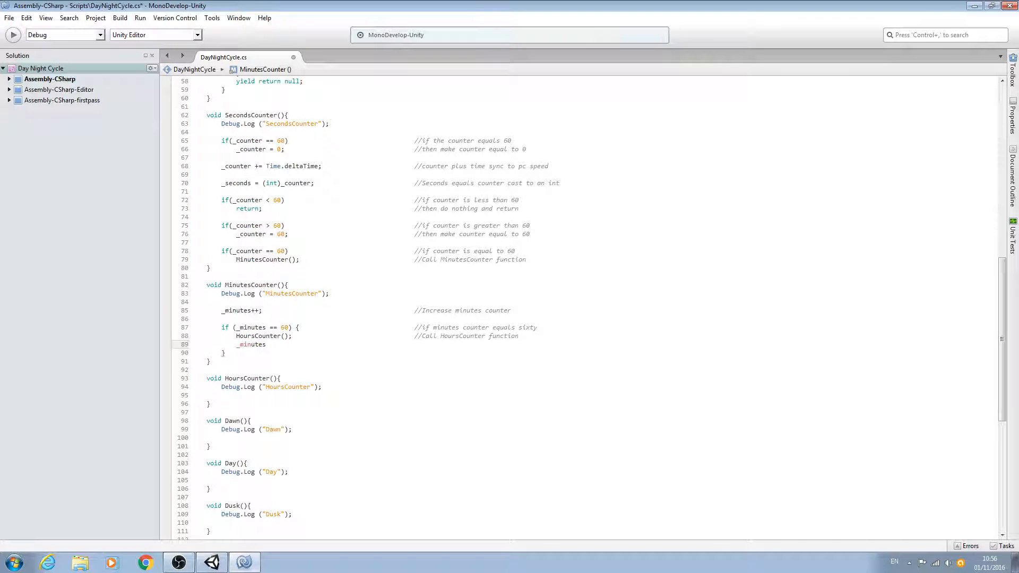
pyautogui.write('= 0')
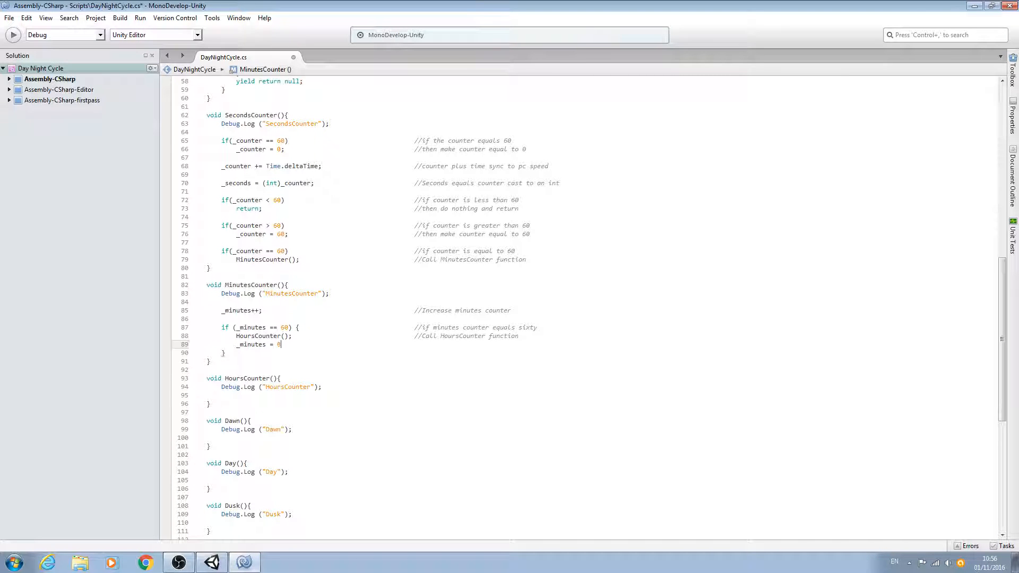
pyautogui.write(';')
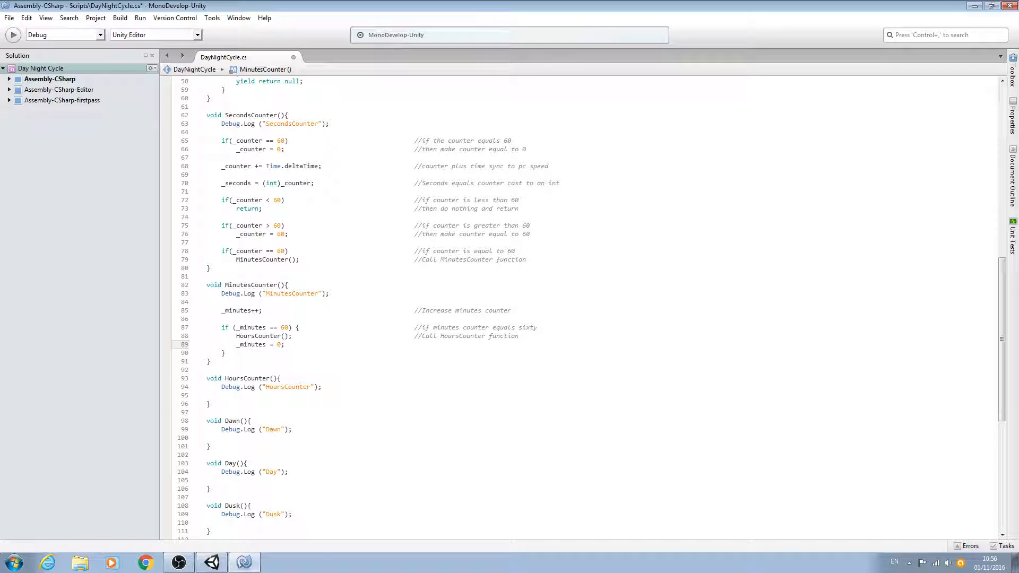
pyautogui.write('//and then')
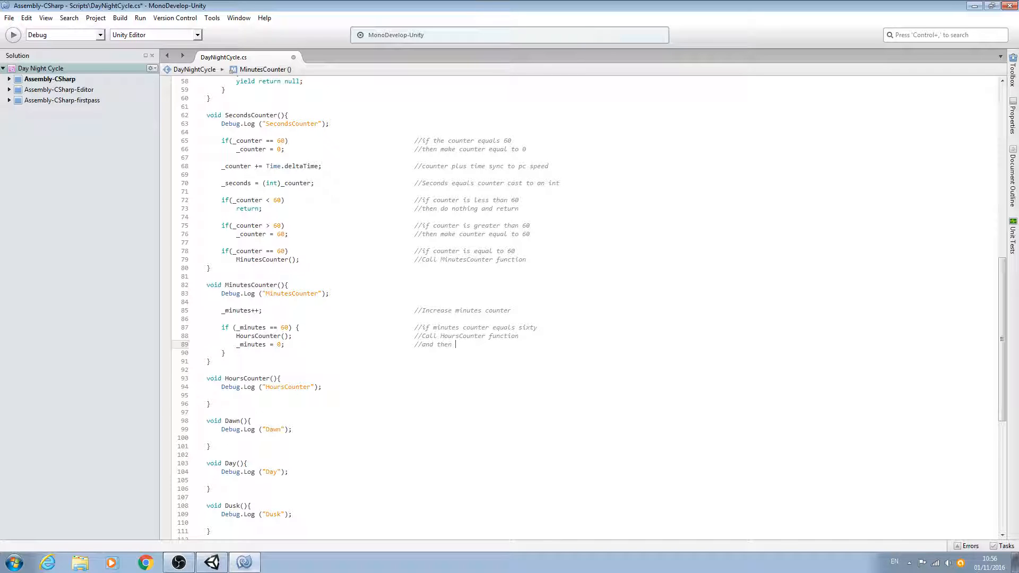
pyautogui.write('make mir')
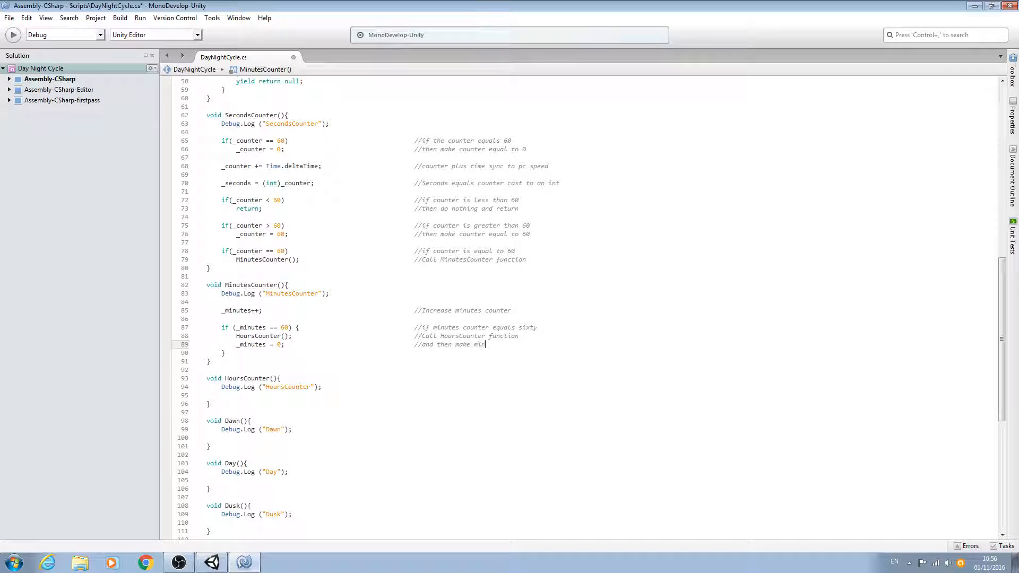
pyautogui.write('nutes equal')
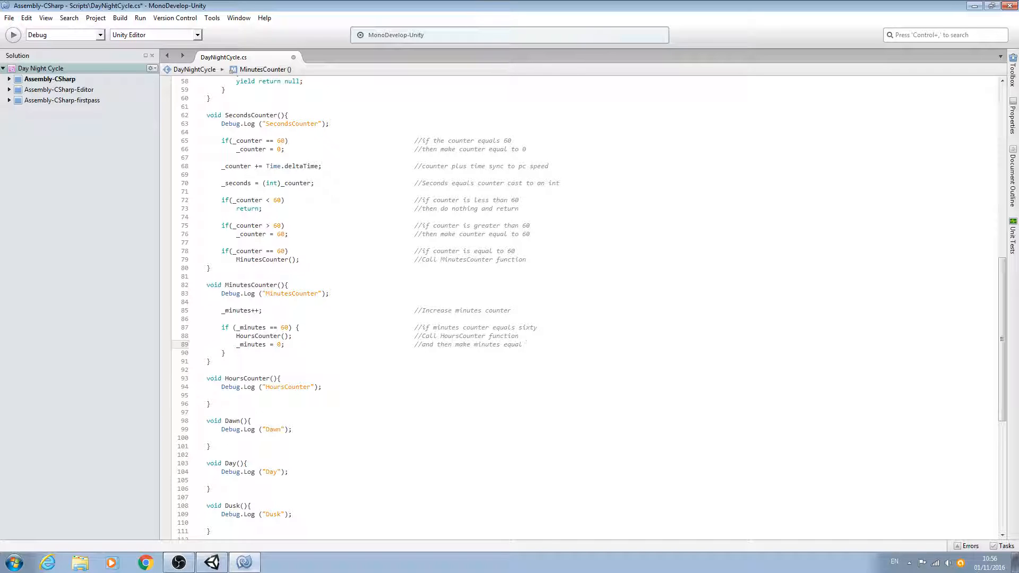
pyautogui.write('zero')
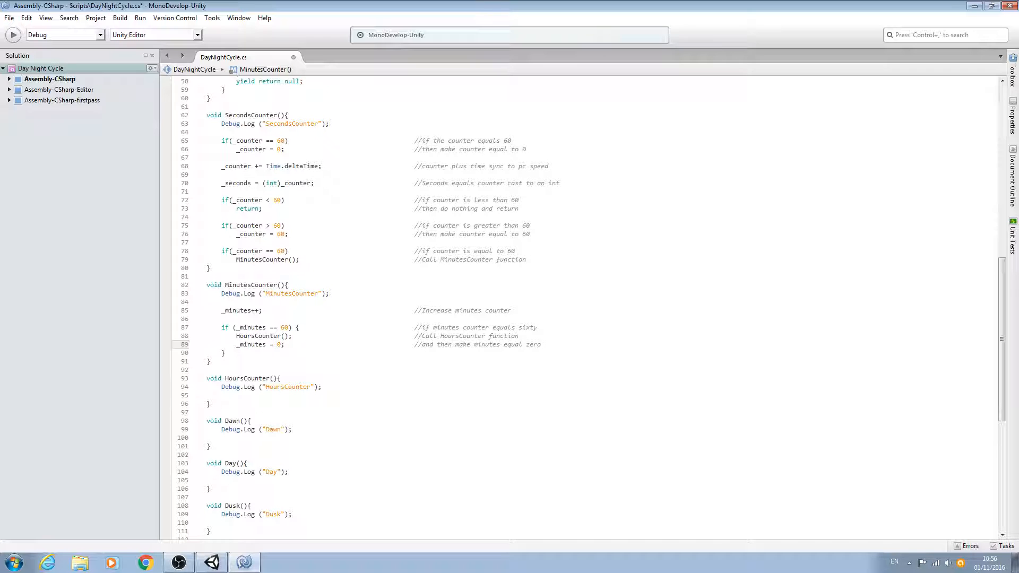
pyautogui.click(539, 345)
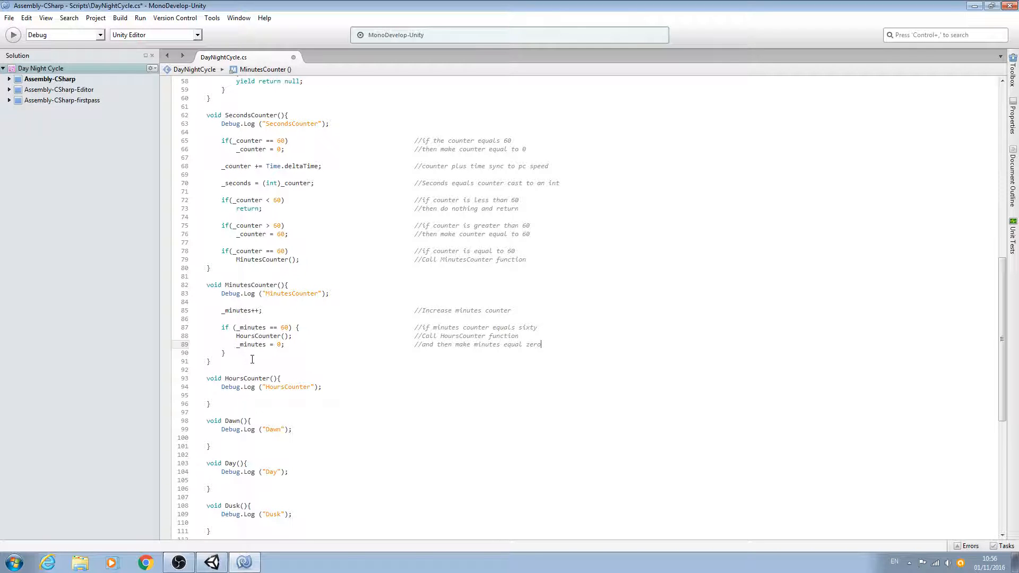
# Step: Select lines 85–90: the _minutes++ line and its if block
pyautogui.scroll(-3)
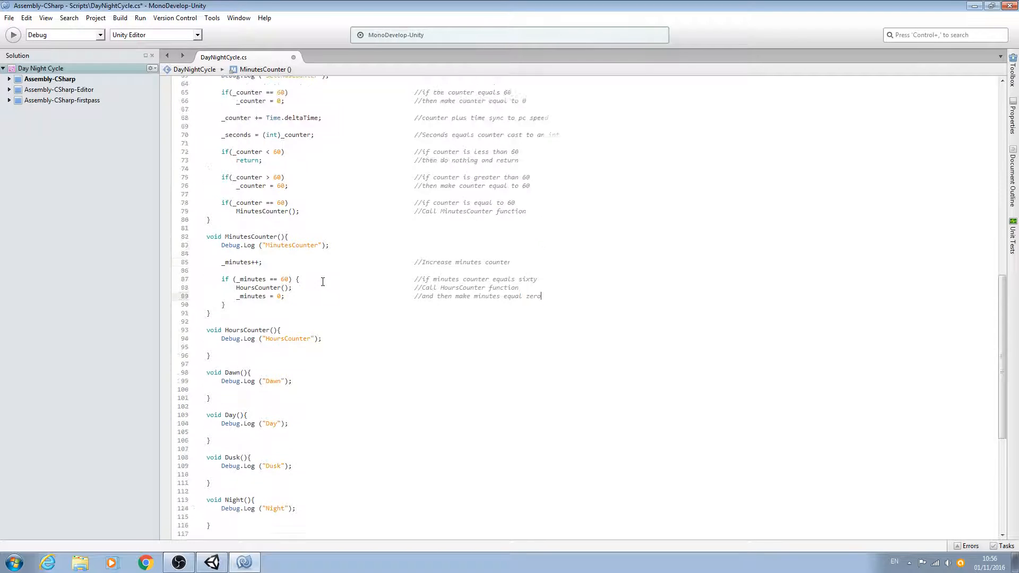
pyautogui.moveTo(396, 287)
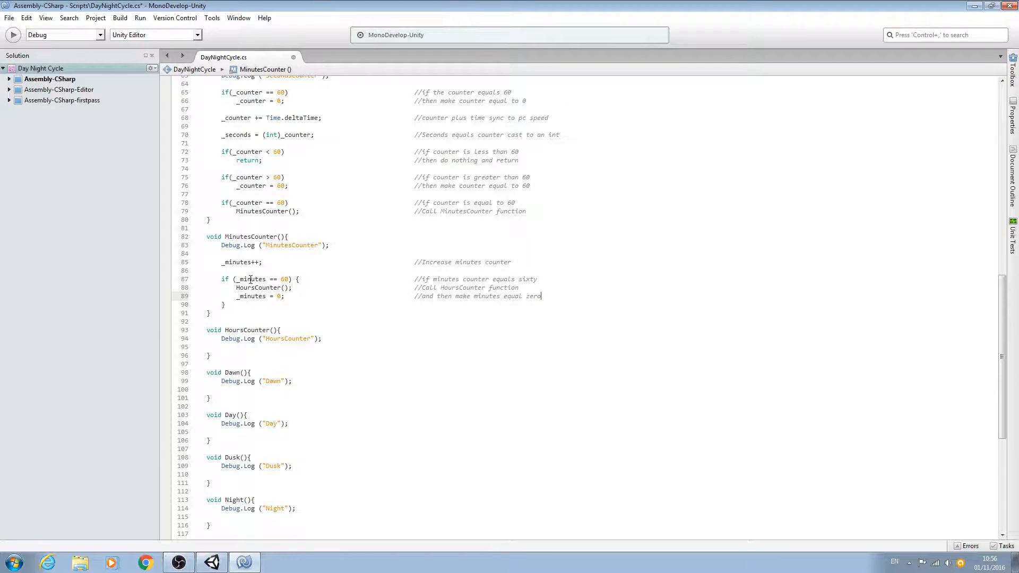
pyautogui.scroll(-3)
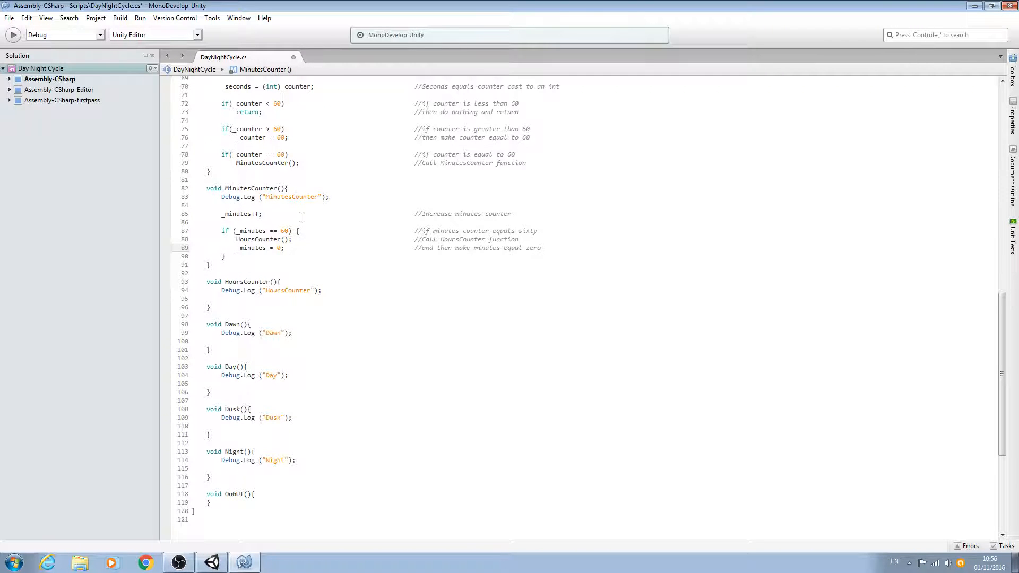
pyautogui.moveTo(324, 388)
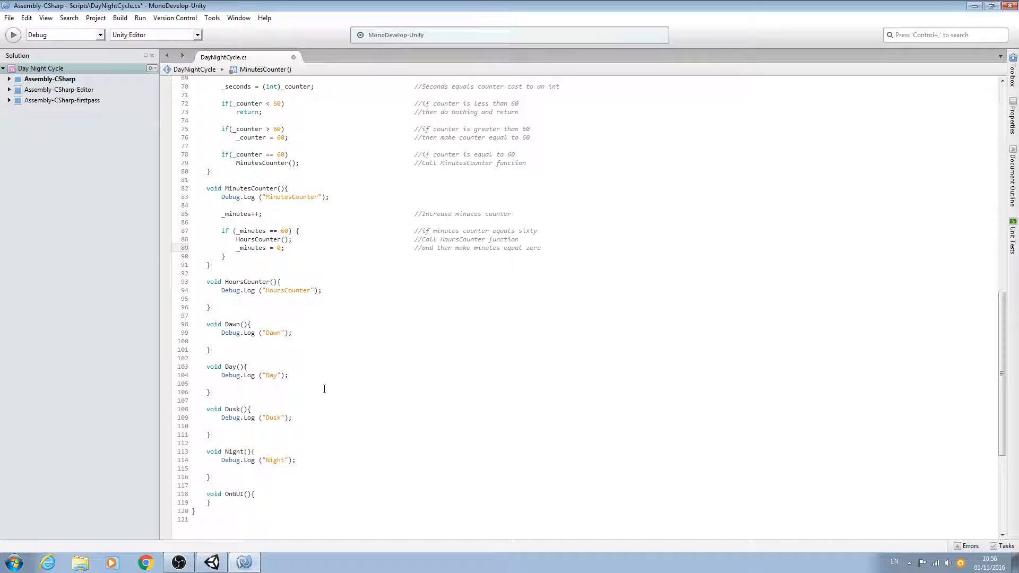
pyautogui.scroll(-3)
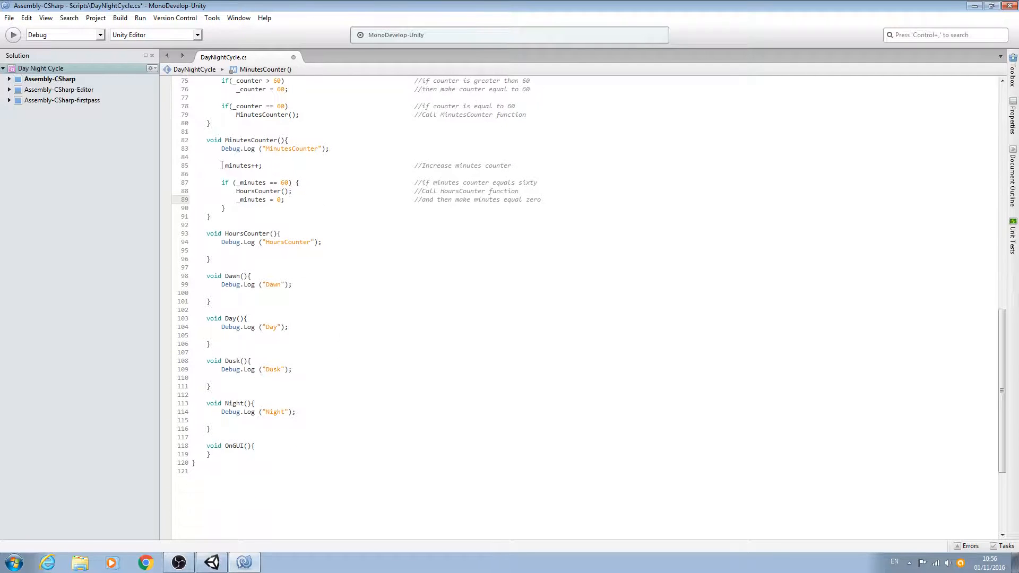
pyautogui.moveTo(222, 165); pyautogui.dragTo(225, 208)
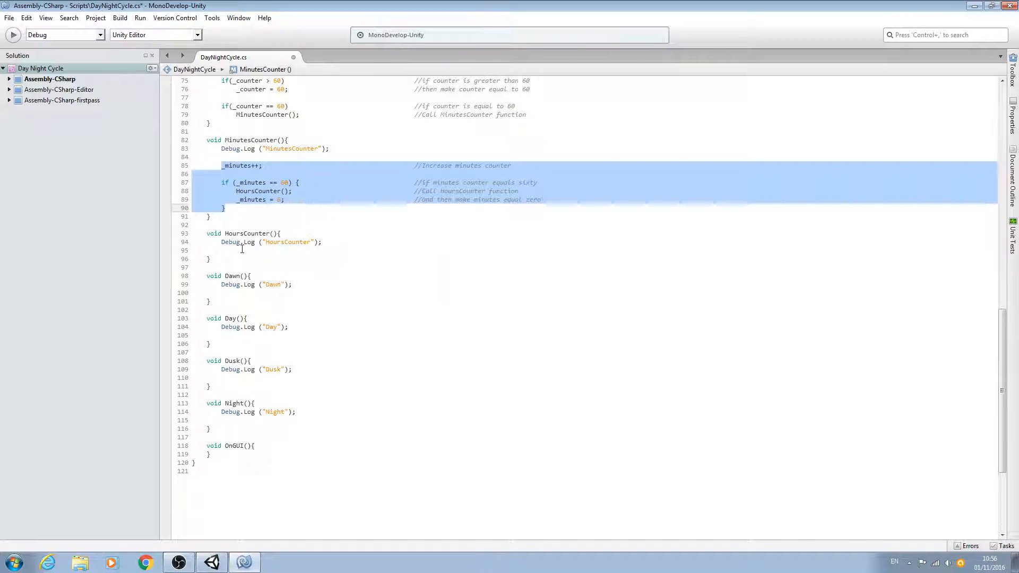
# Step: Paste the copied block into HoursCounter and rename _minutes to _hours
pyautogui.click(224, 258)
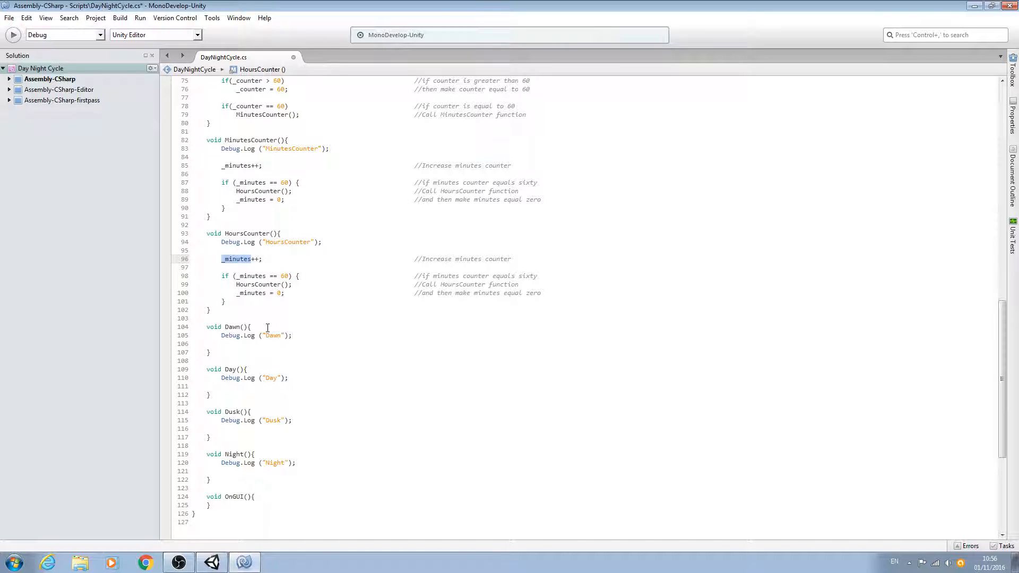
pyautogui.write('_hour')
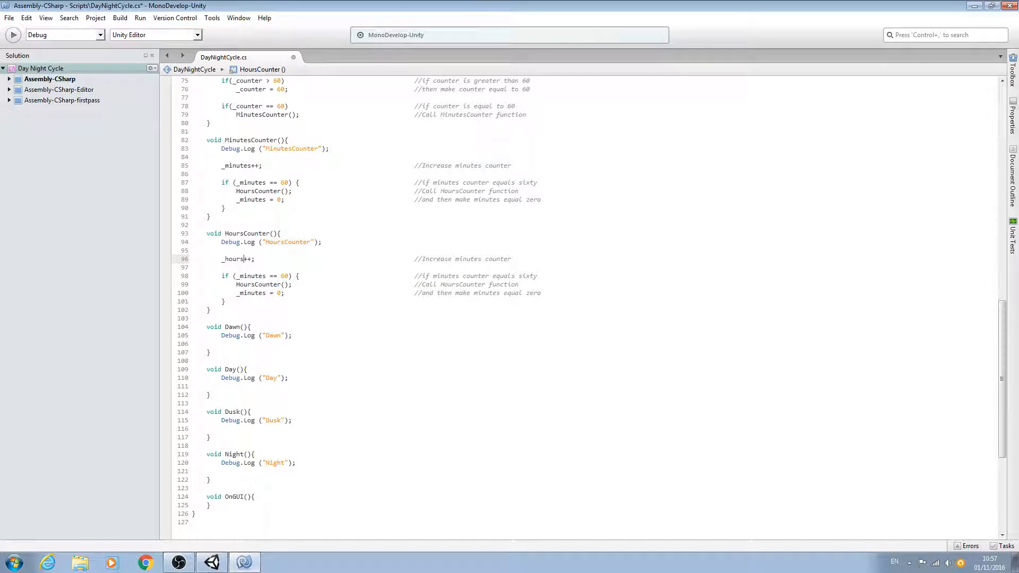
pyautogui.rightClick(240, 259)
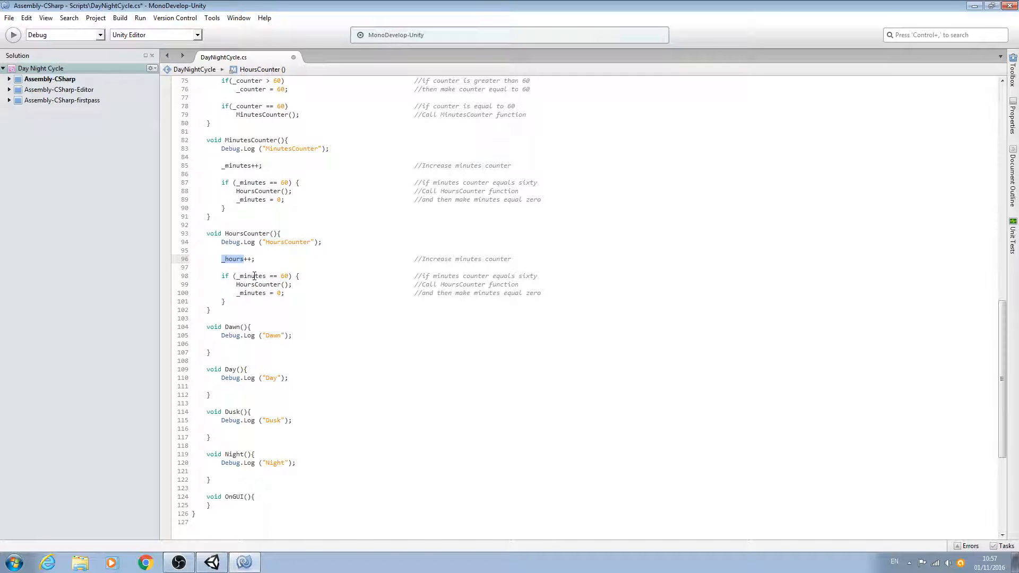
pyautogui.rightClick(252, 276)
pyautogui.write('h')
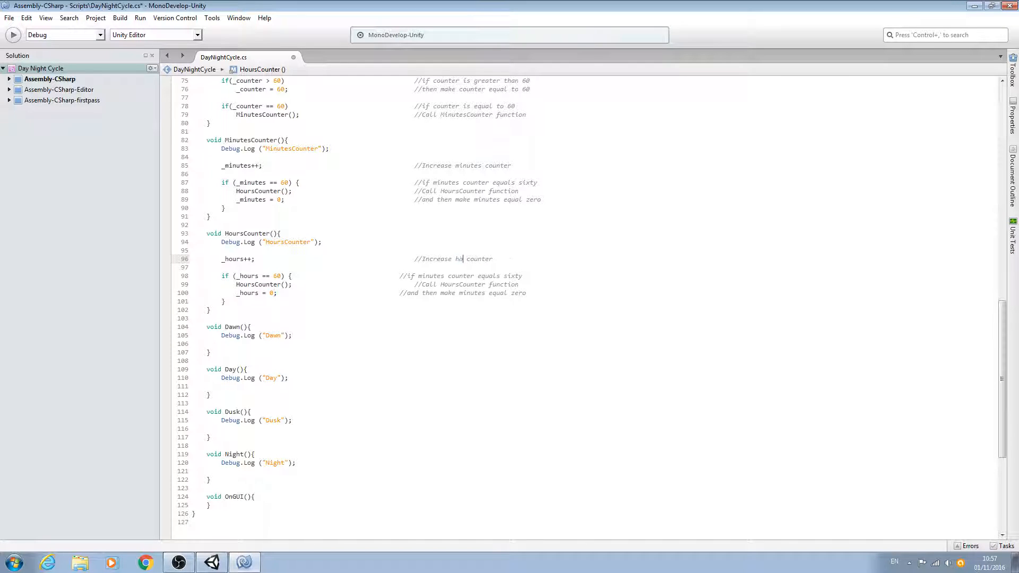
pyautogui.write('ours')
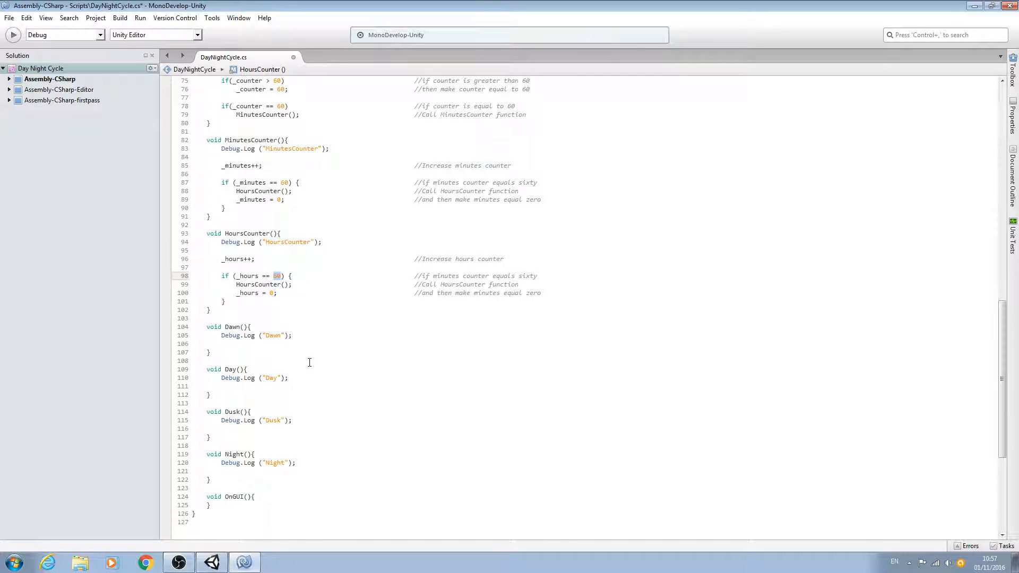
# Step: Change the check to 24 and the comments to hours and twenty four
pyautogui.write('24')
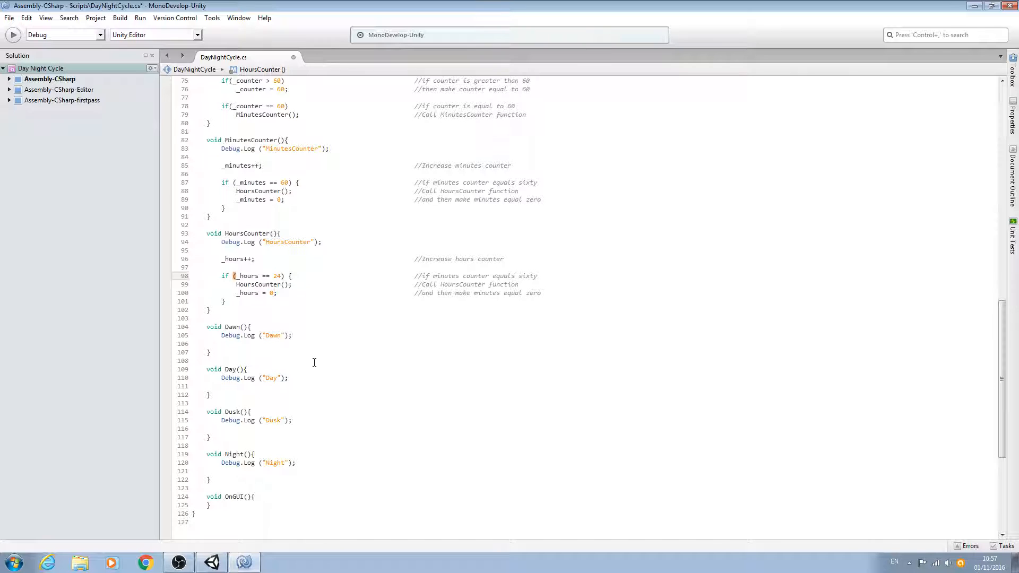
pyautogui.doubleClick(446, 276)
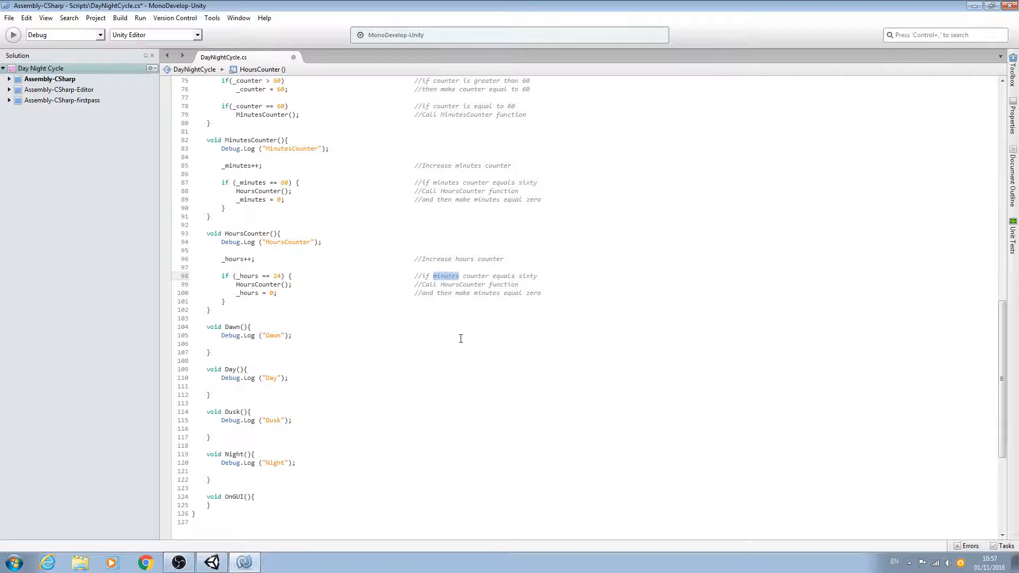
pyautogui.write('hours')
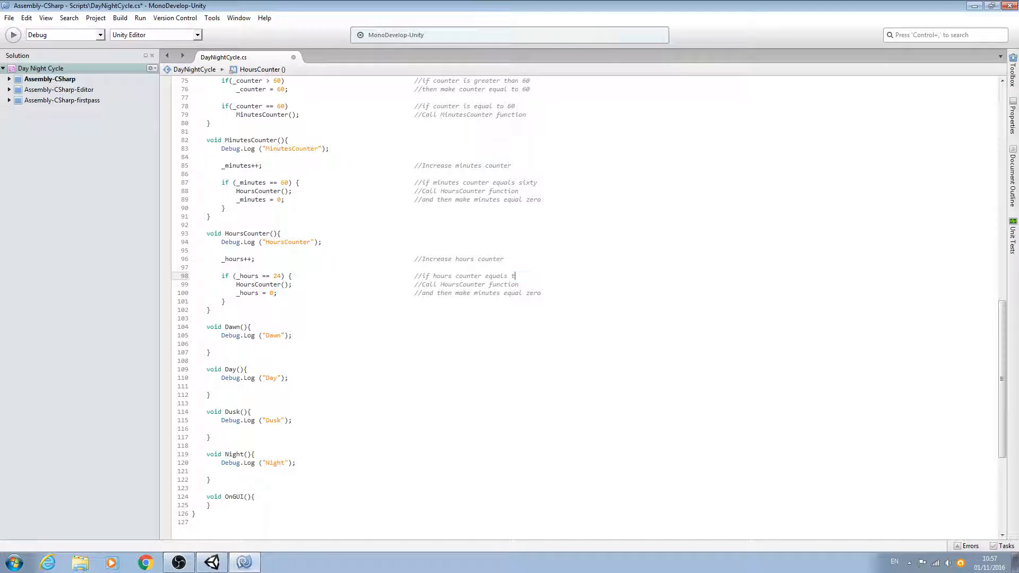
pyautogui.write('wenty four')
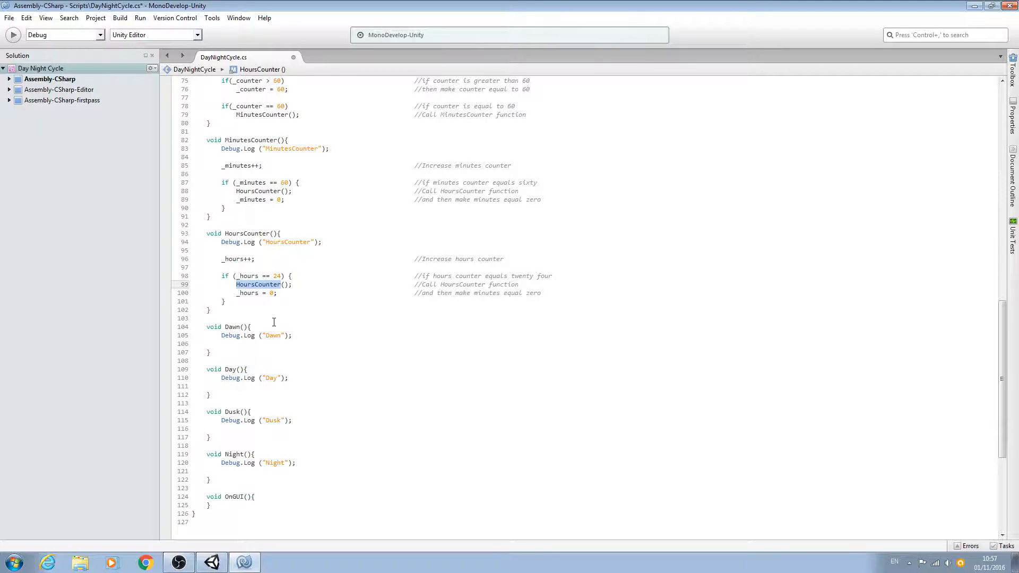
pyautogui.write('Dayc')
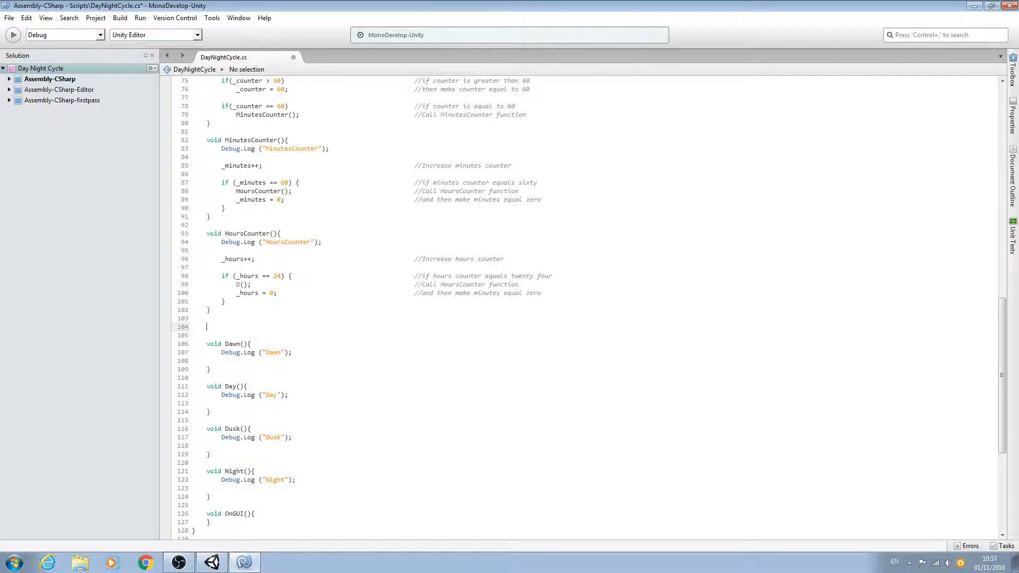
# Step: Create an empty void DayCounter(){} function
pyautogui.write('void')
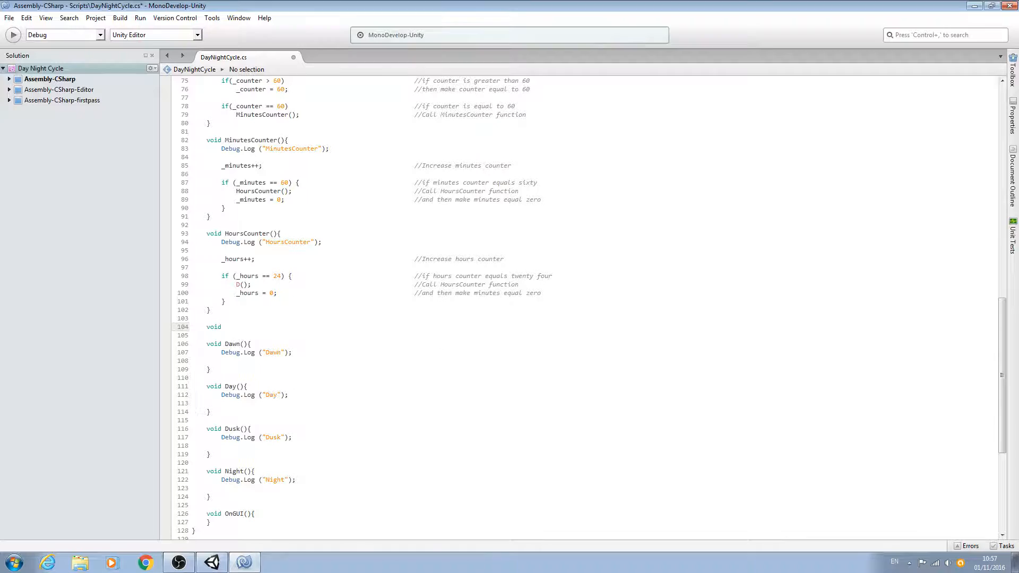
pyautogui.write('DayC')
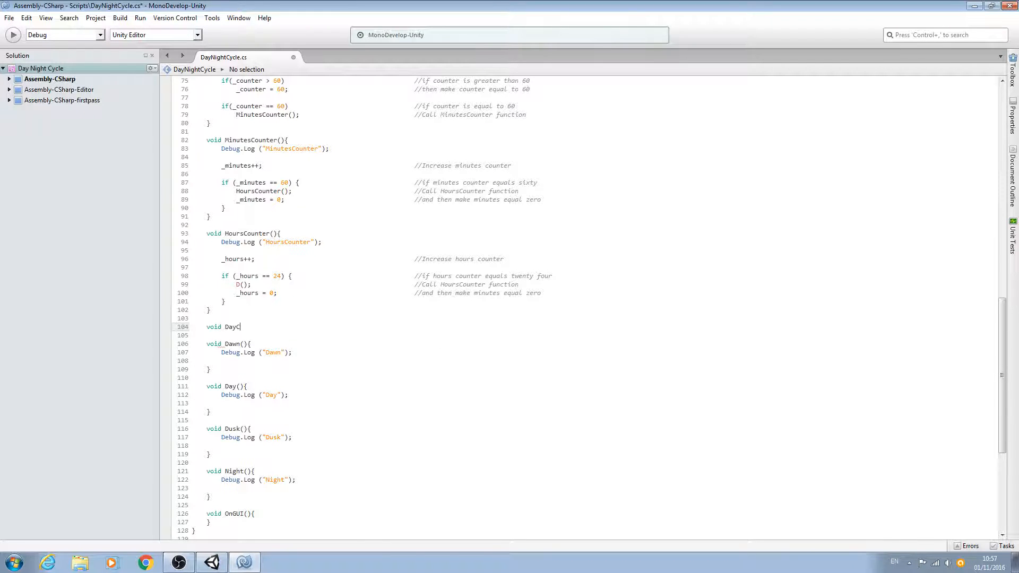
pyautogui.press('BackSpace')
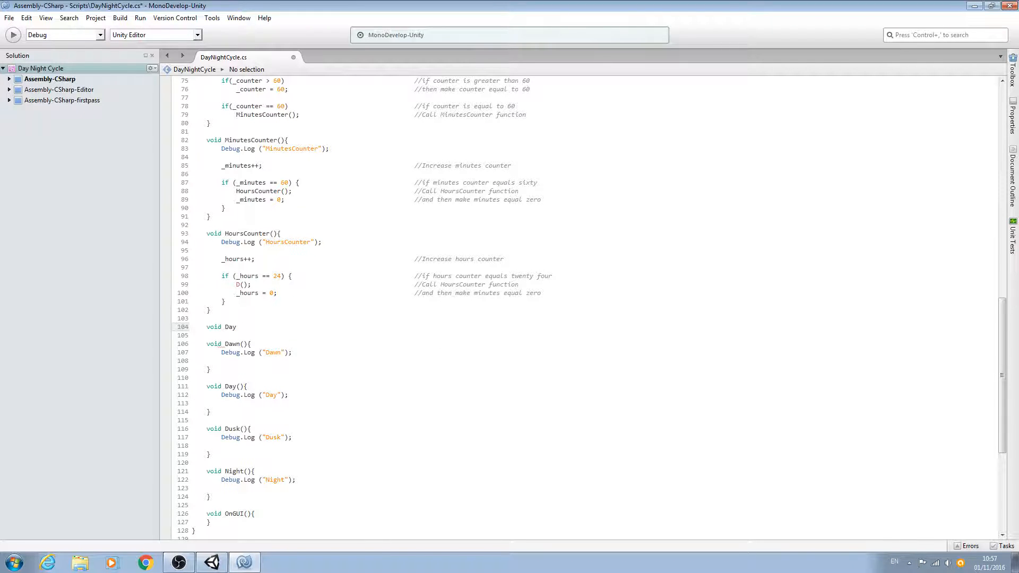
pyautogui.write('Counter')
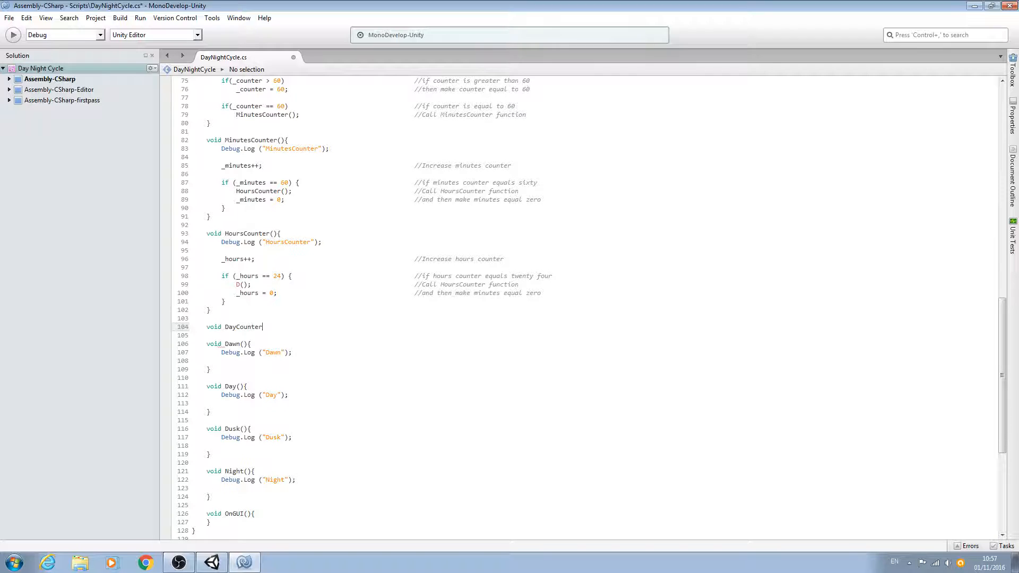
pyautogui.write('(){')
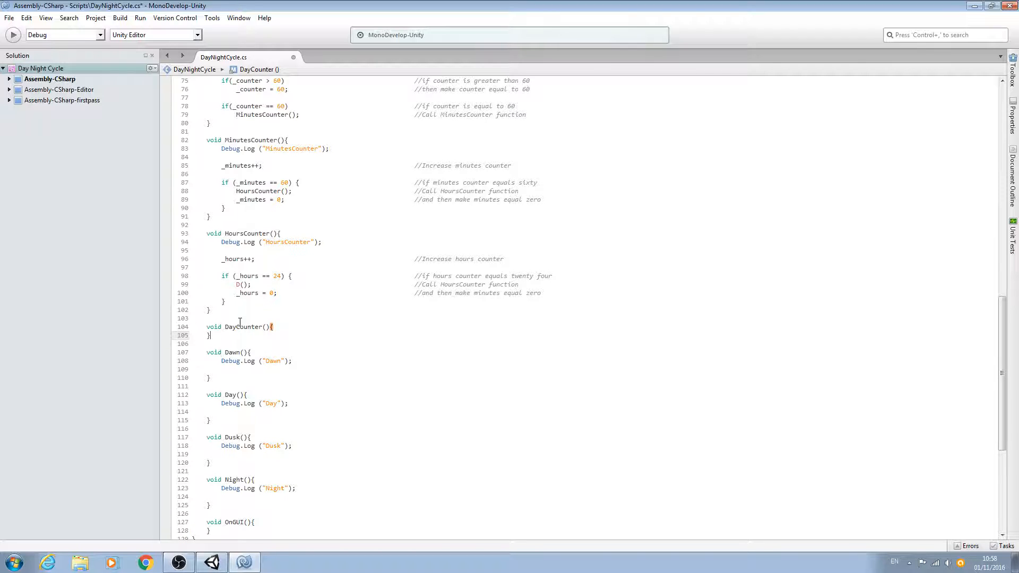
# Step: Replace HoursCounter with DayCounter in the call's comment and select 'minutes' in the reset comment
pyautogui.doubleClick(244, 327)
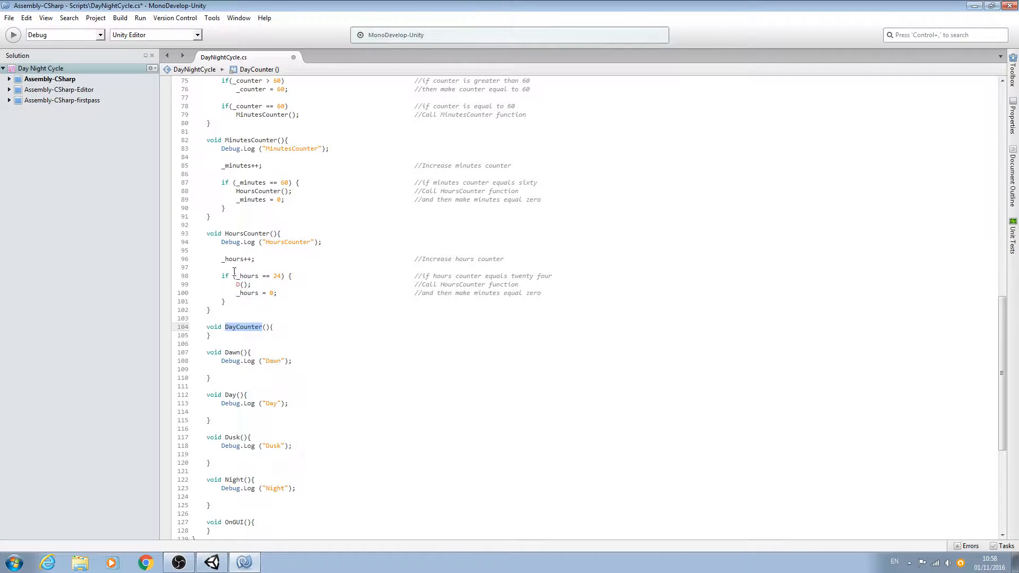
pyautogui.rightClick(235, 284)
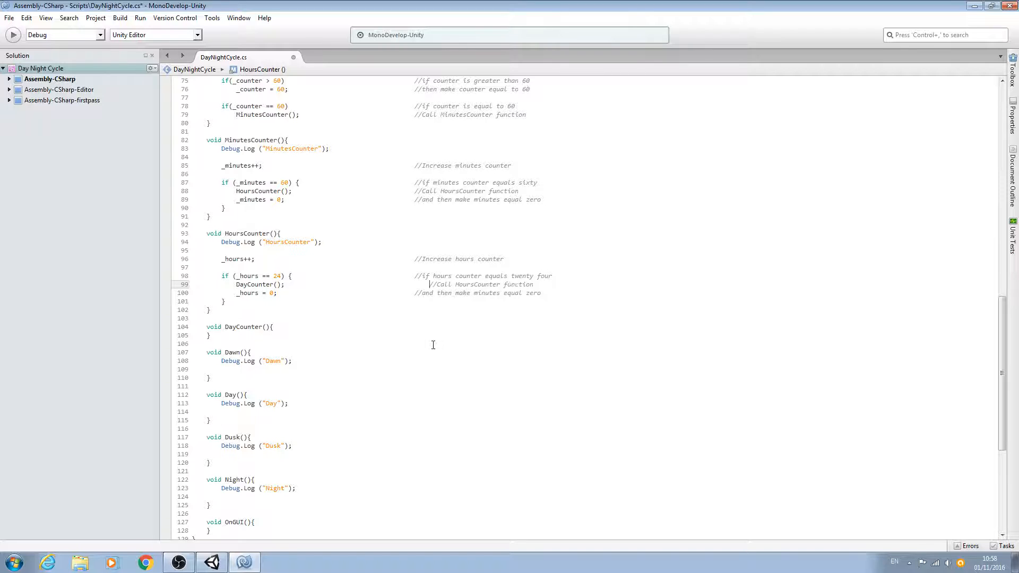
pyautogui.doubleClick(461, 284)
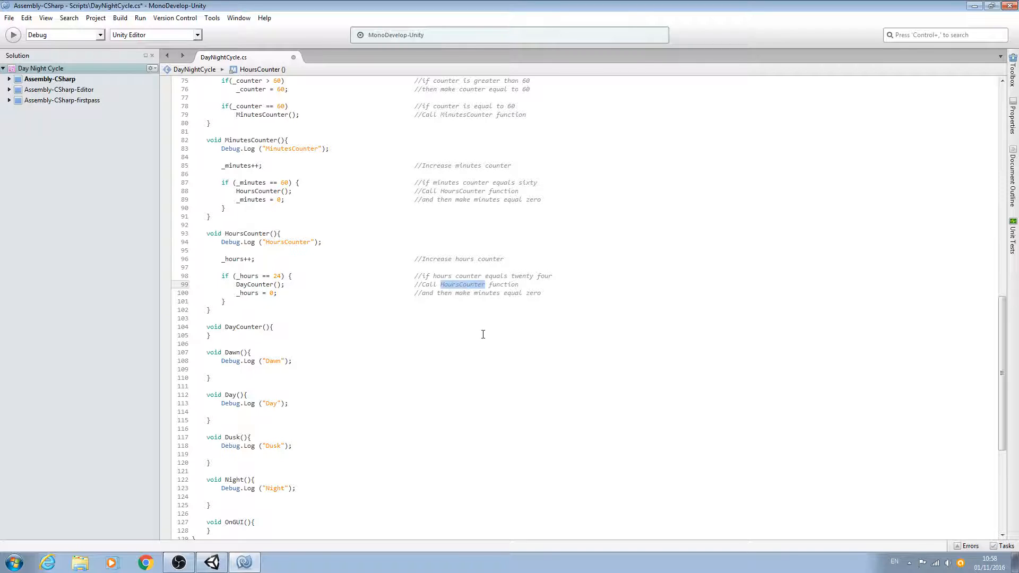
pyautogui.write('DayCounter')
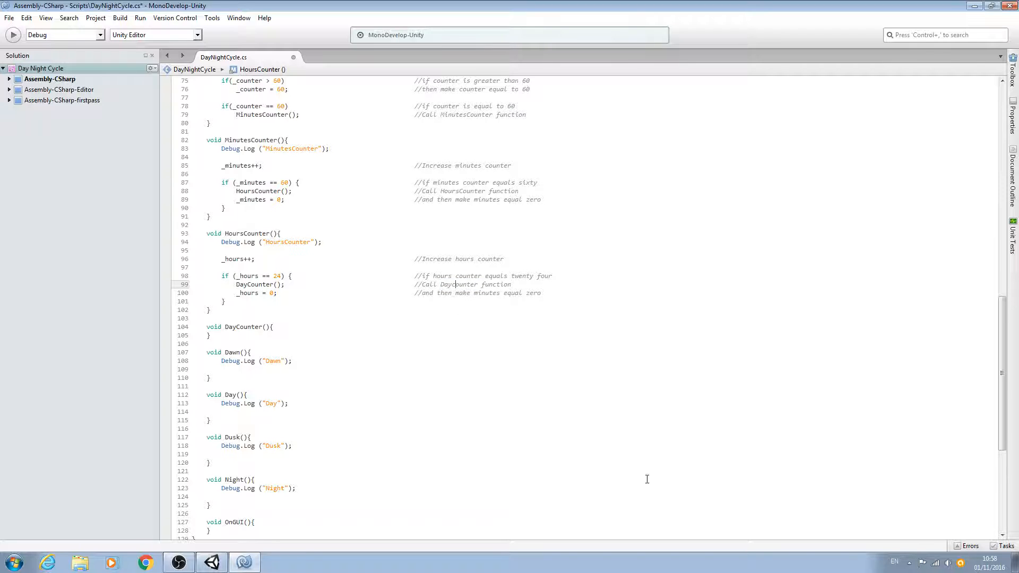
pyautogui.moveTo(624, 431)
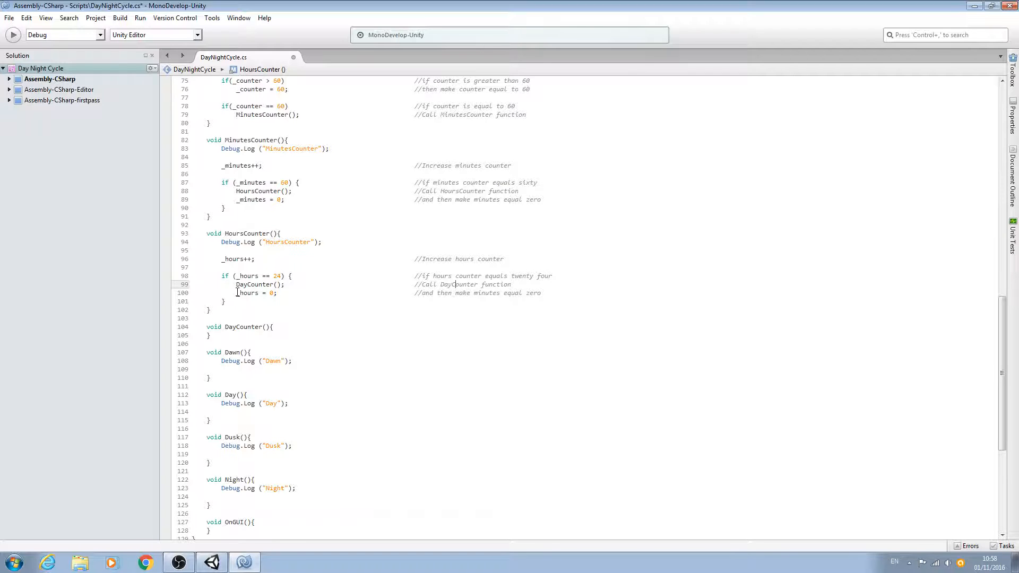
pyautogui.doubleClick(486, 293)
pyautogui.write('hour')
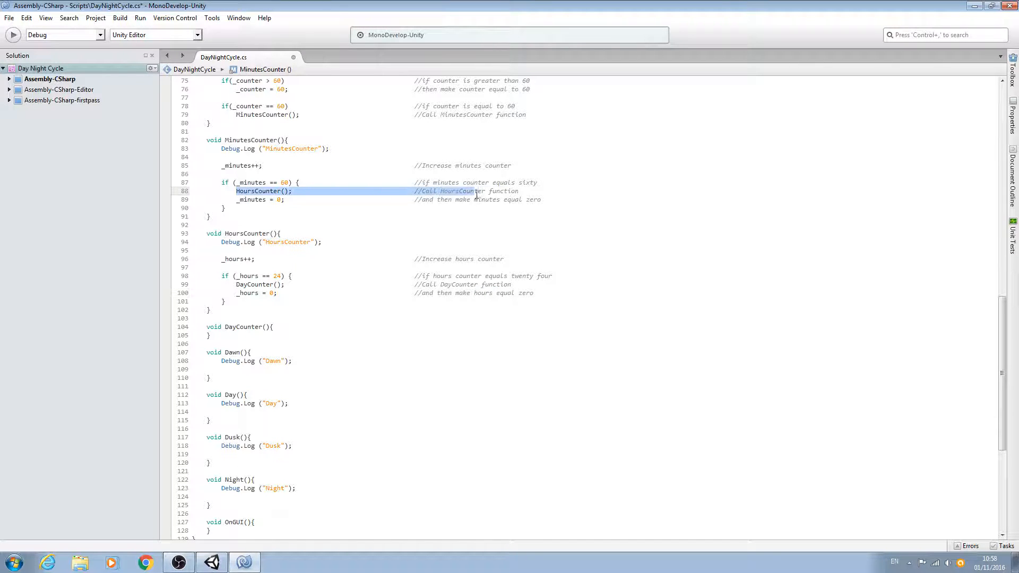
pyautogui.scroll(-3)
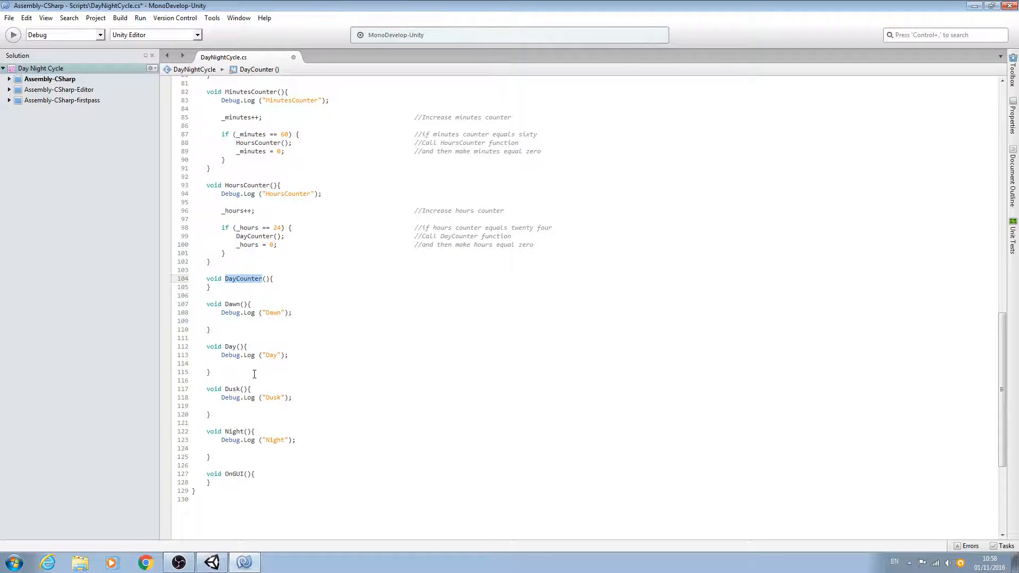
pyautogui.click(257, 244)
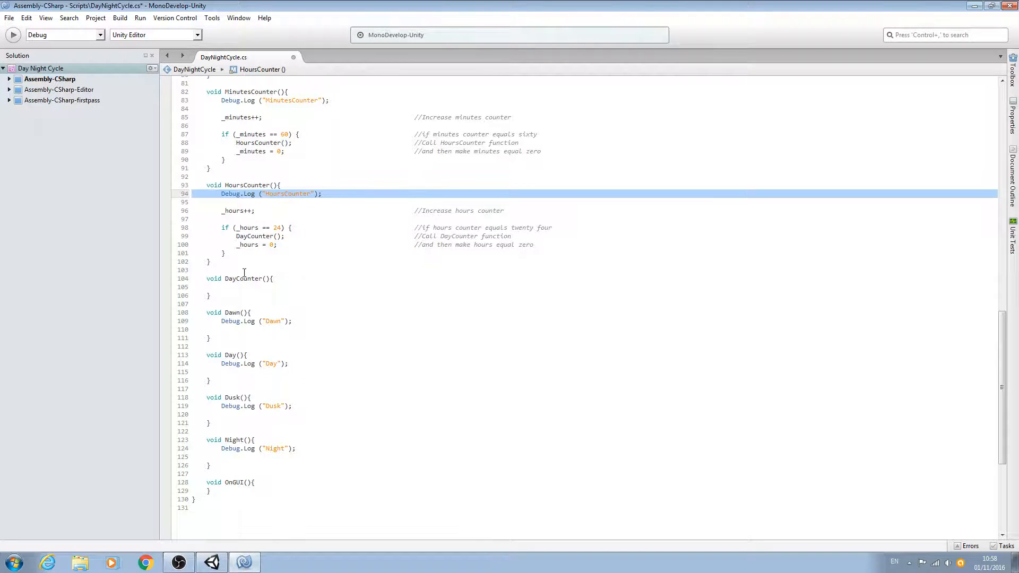
# Step: Add a Debug.Log line, rename DayCounter to DaysCounter, and log "DaysCounter"
pyautogui.write('Debug.Log ("HoursCounter");')
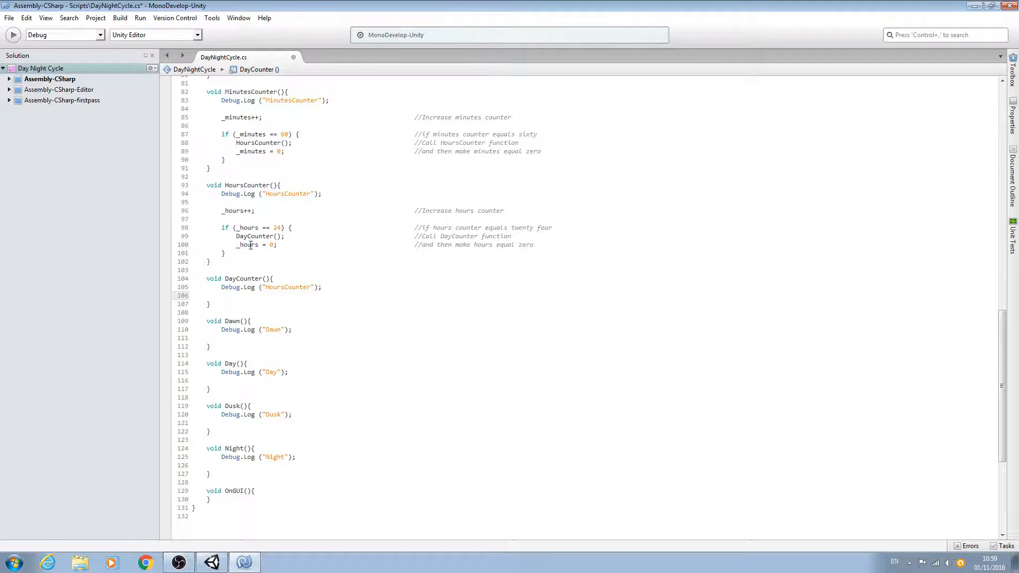
pyautogui.click(254, 235)
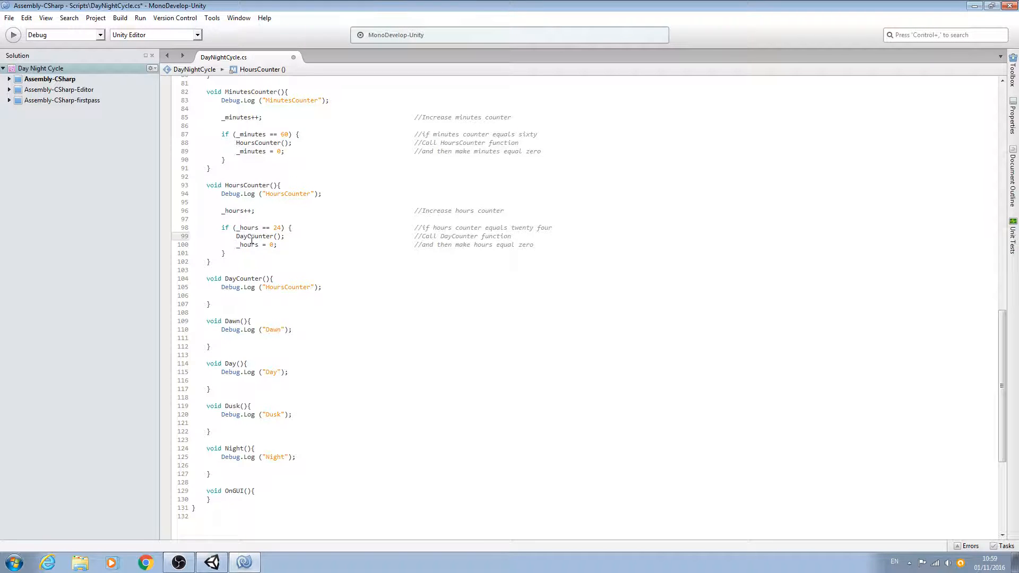
pyautogui.write('s')
pyautogui.click(240, 278)
pyautogui.write('s')
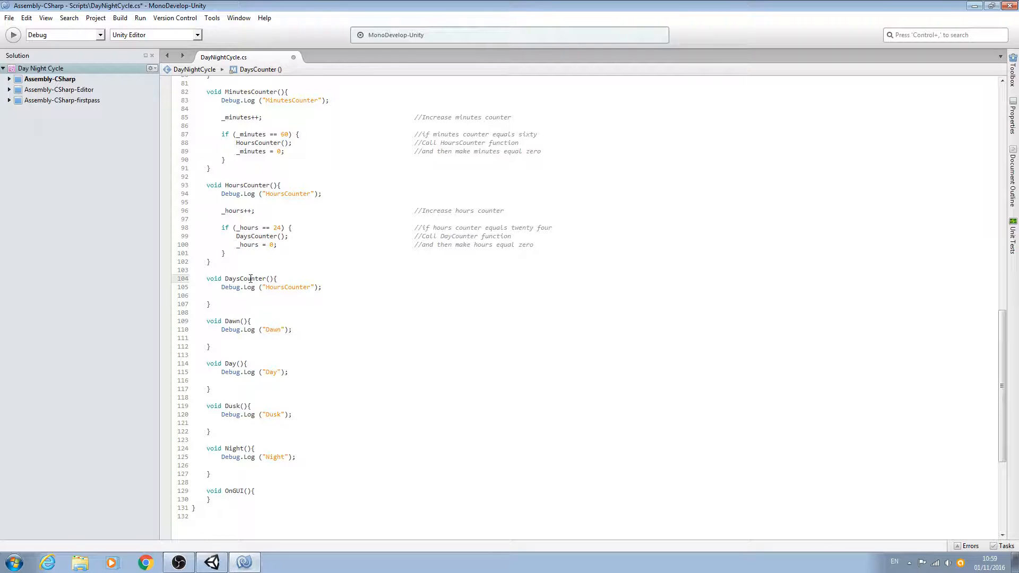
pyautogui.rightClick(249, 278)
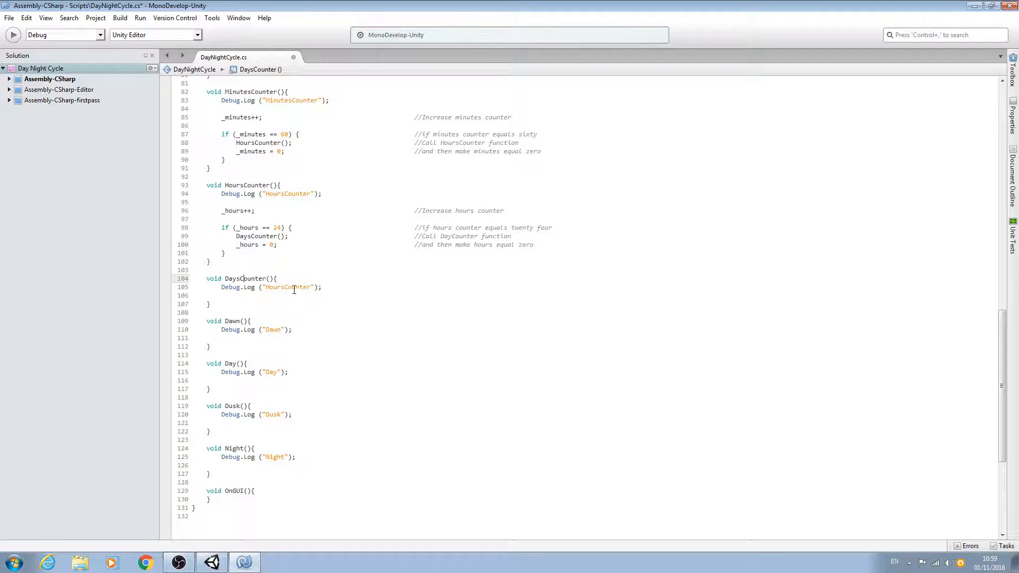
pyautogui.rightClick(287, 286)
pyautogui.write('Day')
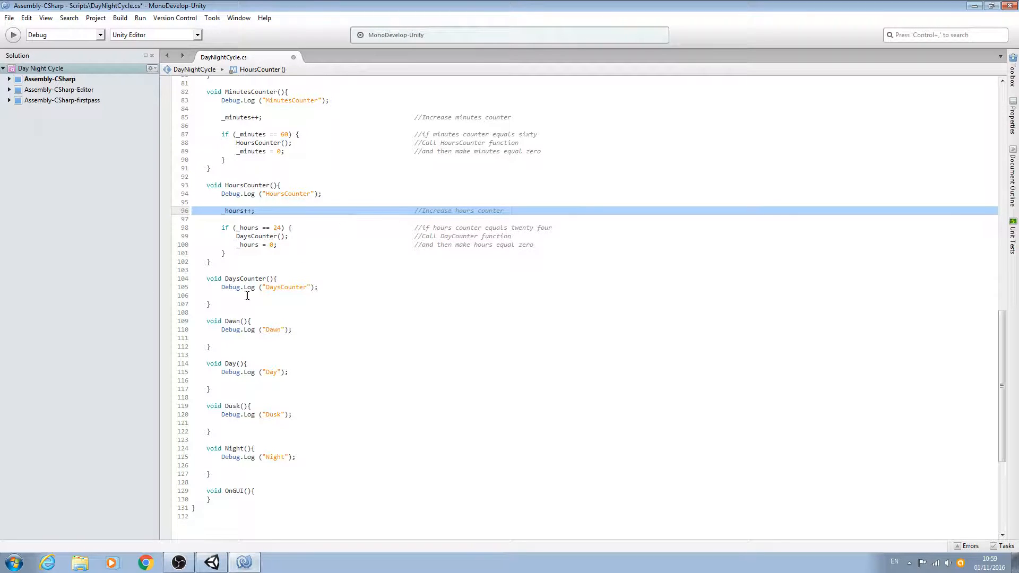
# Step: Add _days++; to DaysCounter, commented 'Increase days counter', and save the script
pyautogui.click(233, 295)
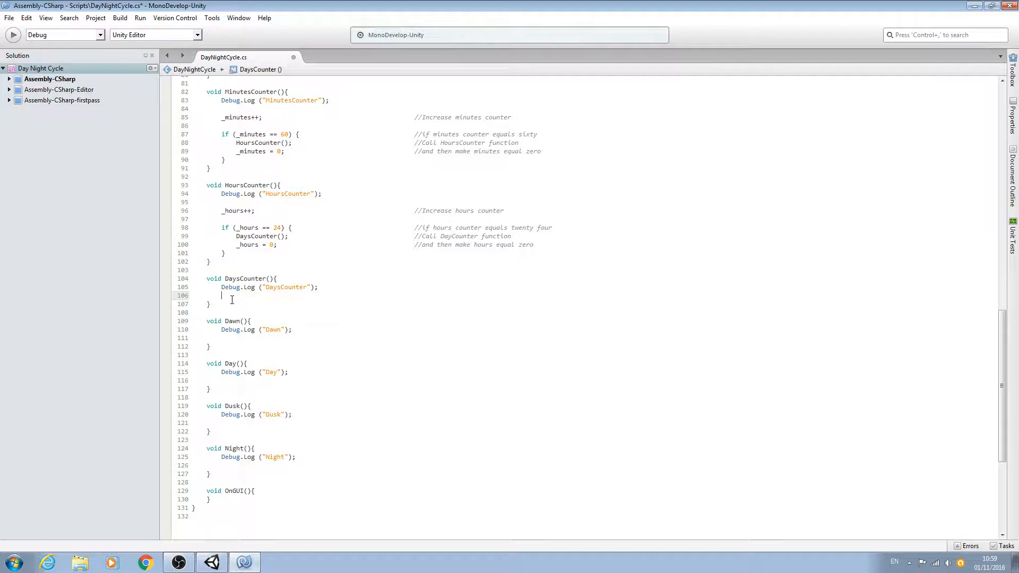
pyautogui.write('_hours++;                                //Increase hours counter')
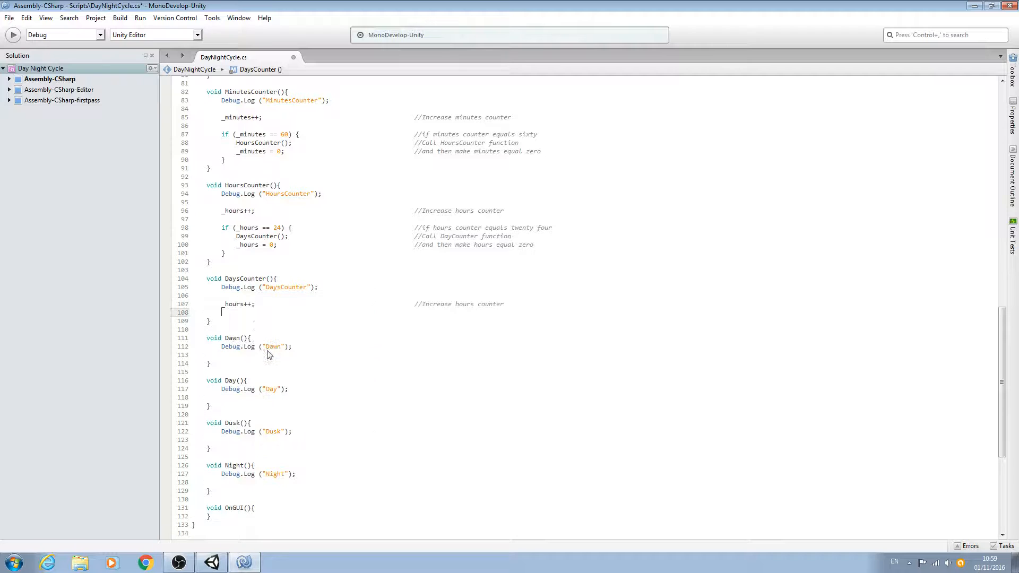
pyautogui.press('Backspace')
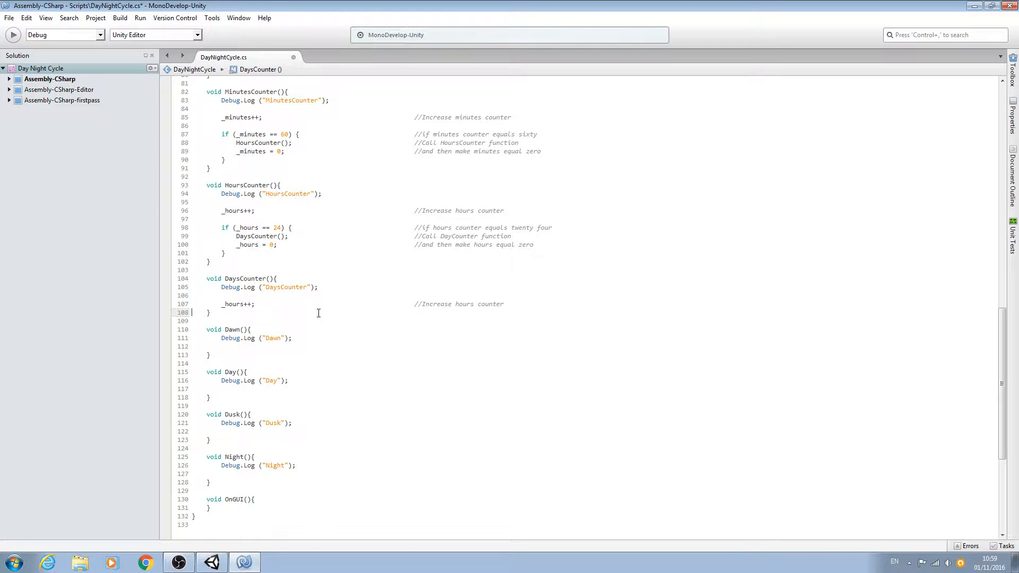
pyautogui.scroll(3)
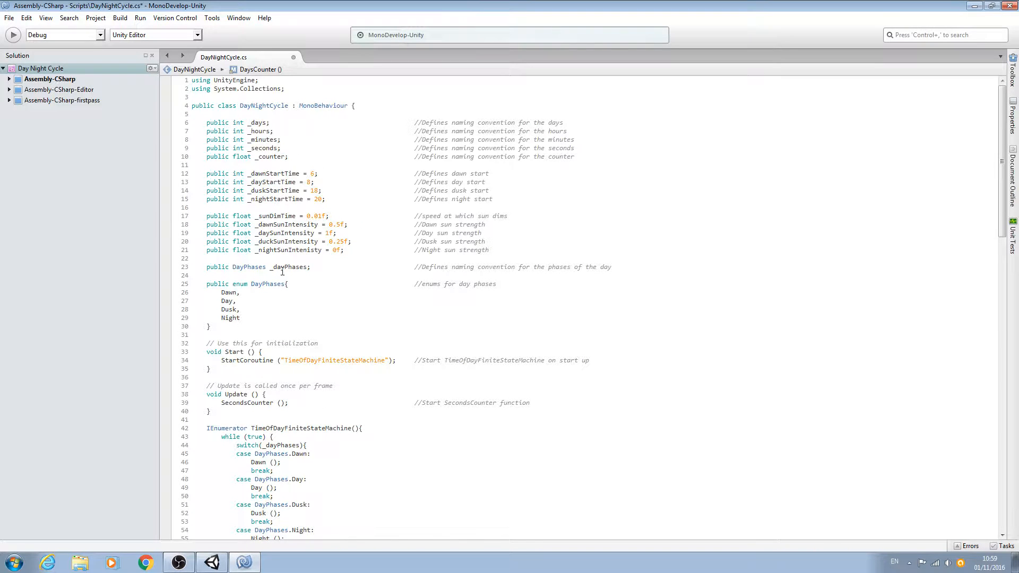
pyautogui.scroll(-3)
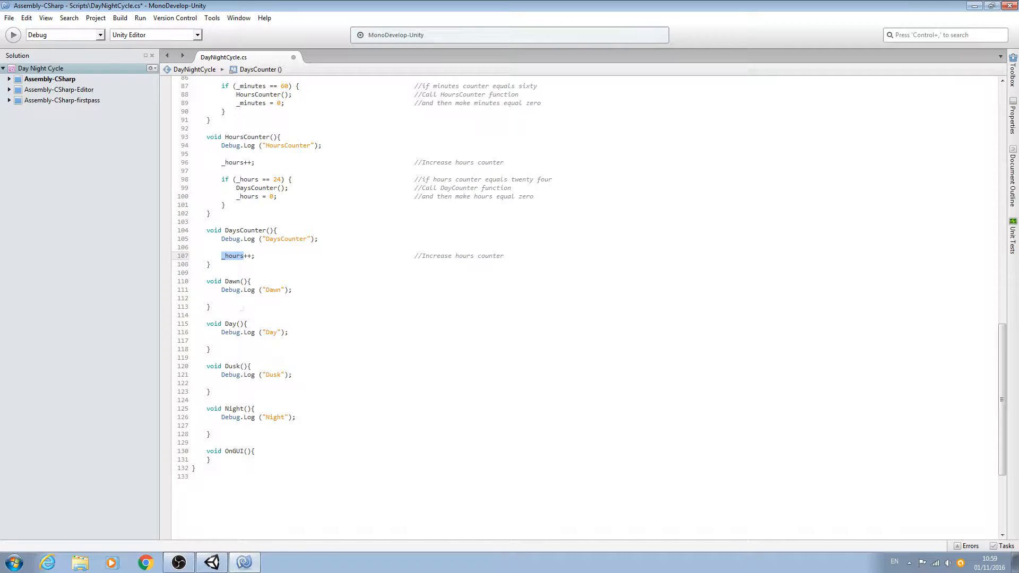
pyautogui.write('_days')
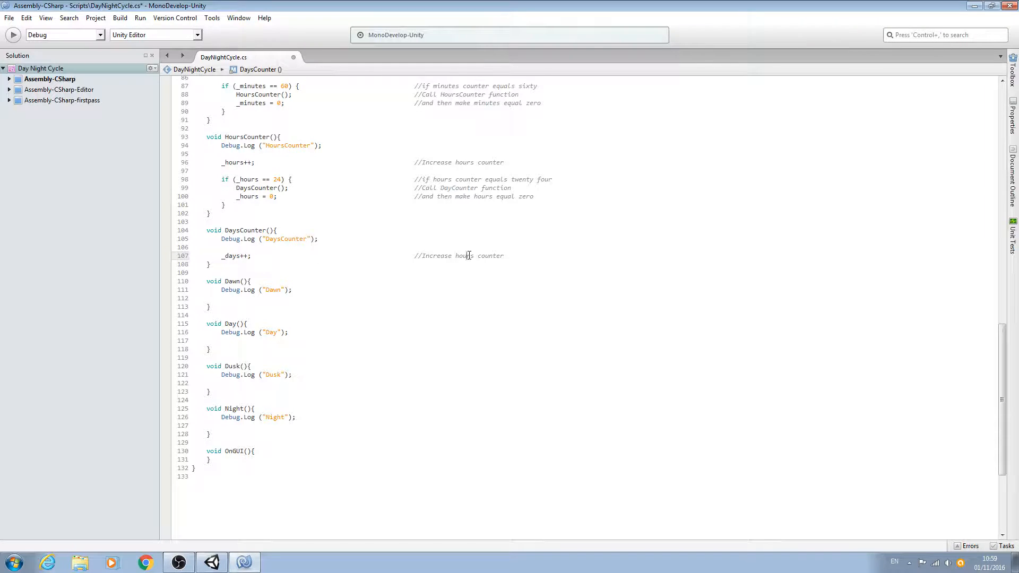
pyautogui.write('days')
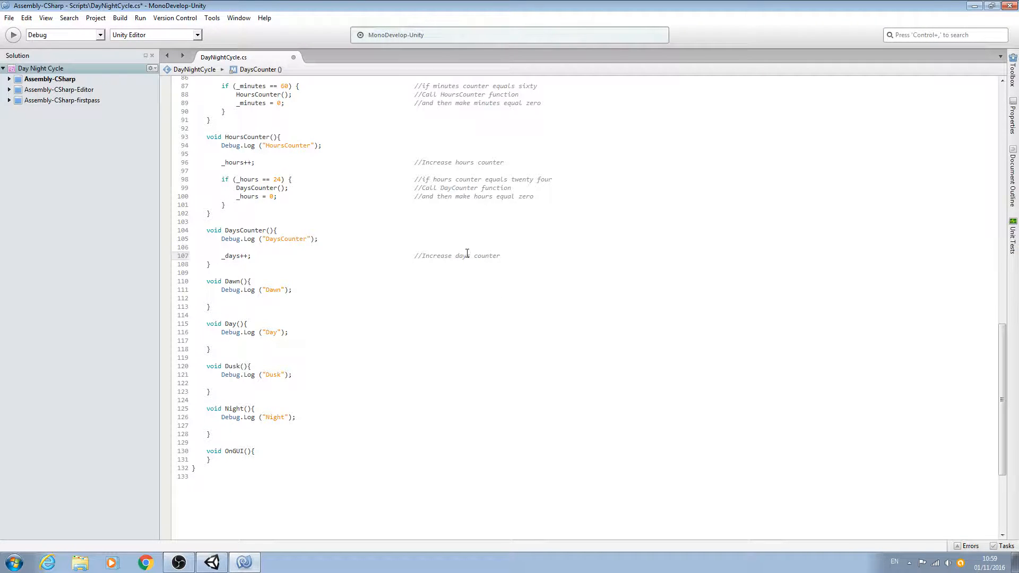
pyautogui.click(9, 18)
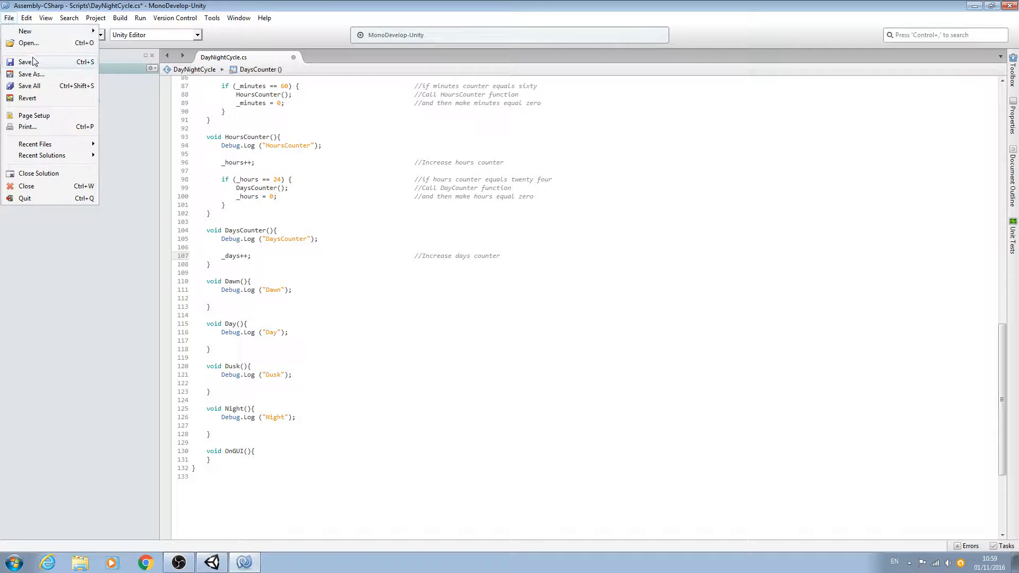
pyautogui.click(26, 61)
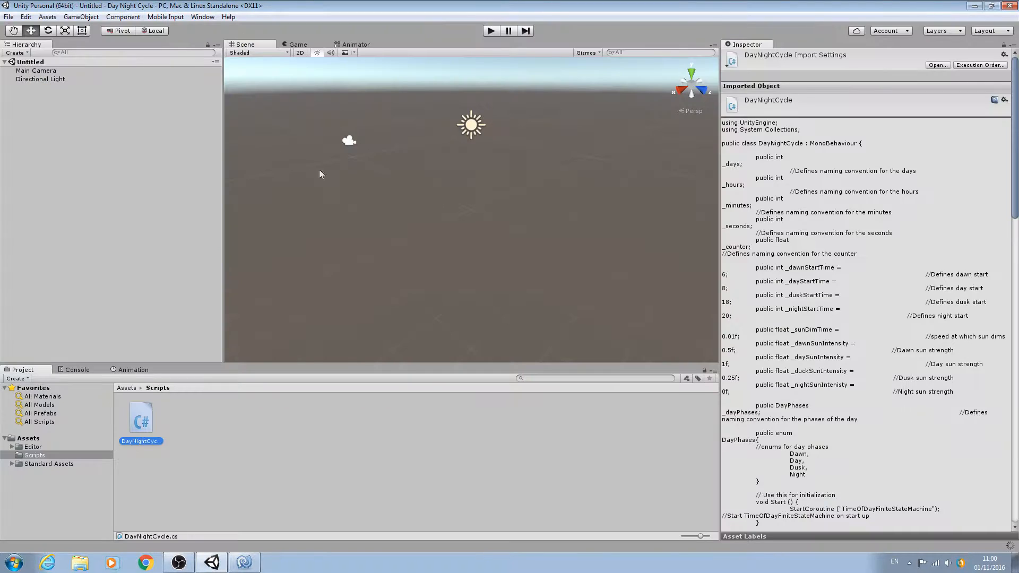
# Step: Switch to the Unity editor so the updated DayNightCycle script loads
pyautogui.click(41, 78)
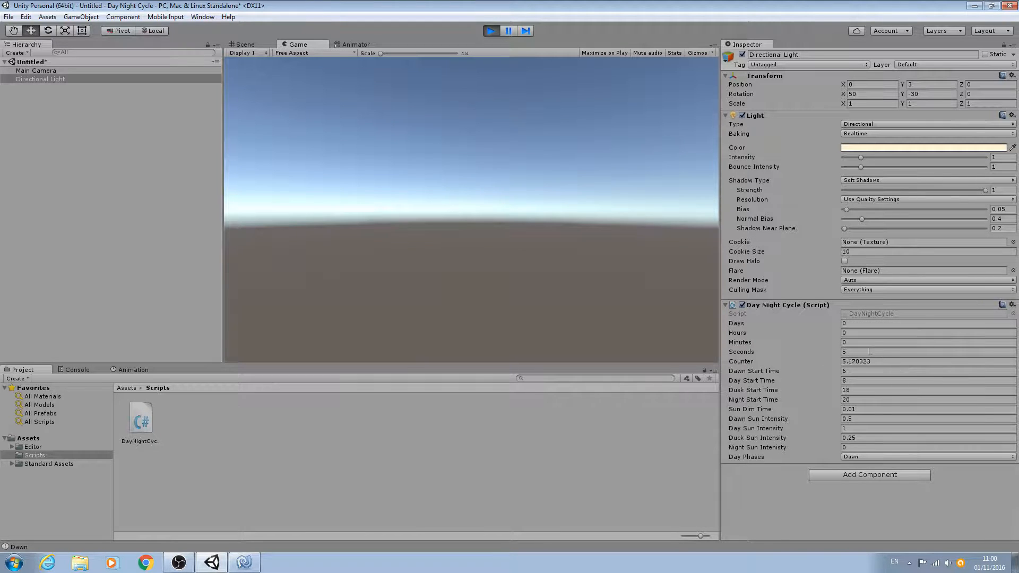
# Step: During Play, edit the Directional Light's Counter and Hours values until DaysCounter gets logged
pyautogui.click(910, 342)
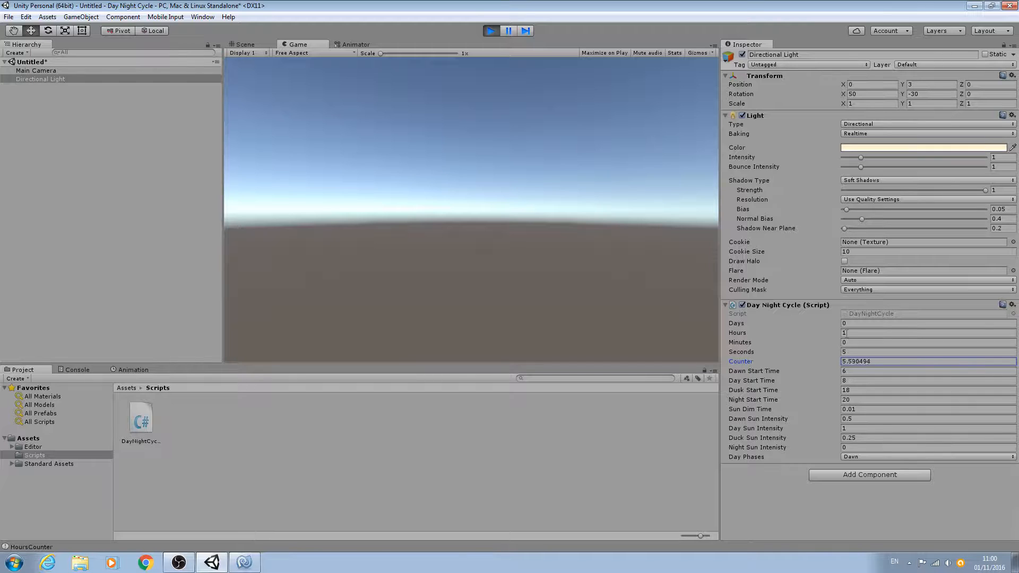
pyautogui.click(927, 332)
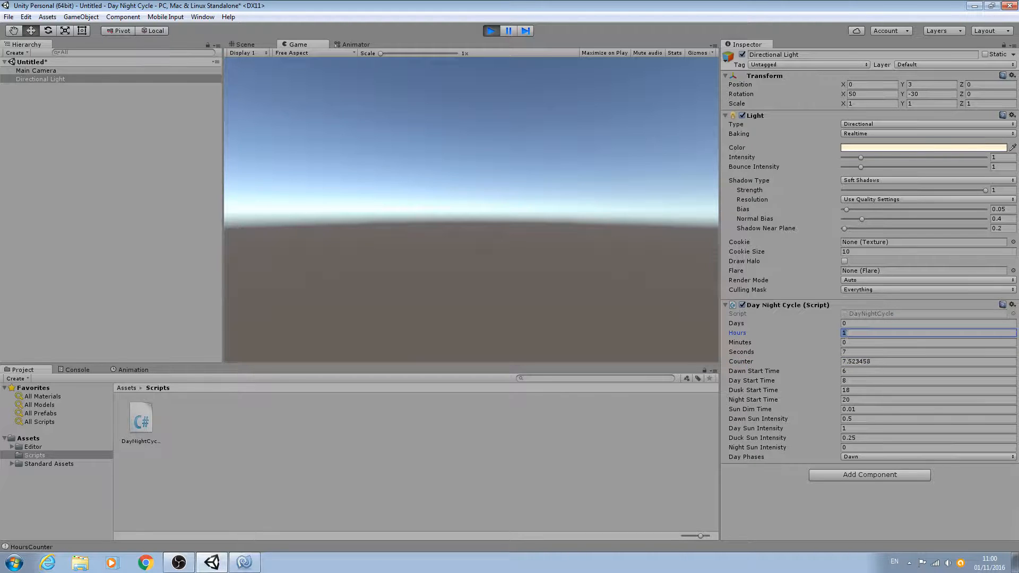
pyautogui.click(909, 343)
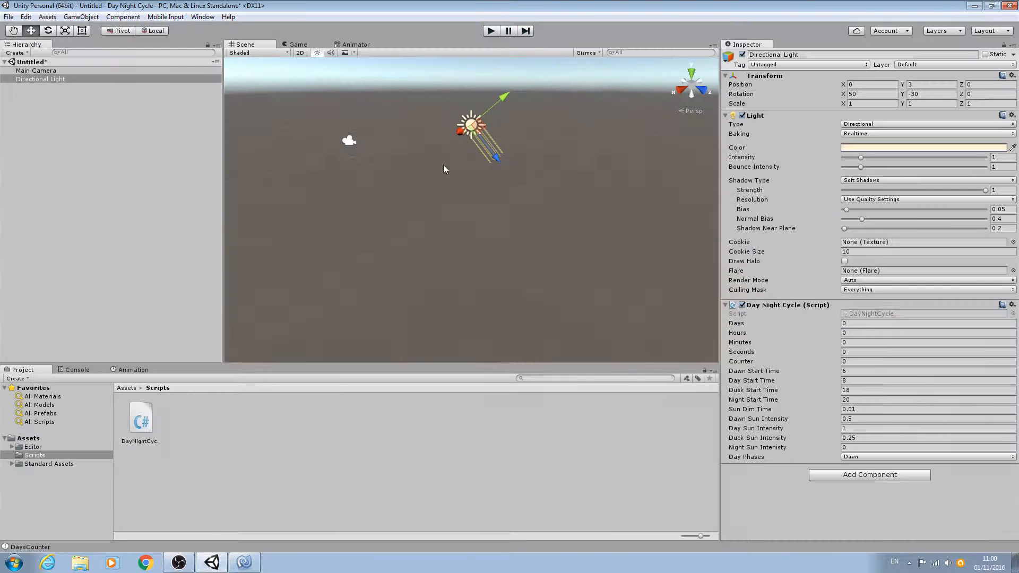
# Step: Clear the logged messages in the Console and return to DayNightCycle.cs in MonoDevelop
pyautogui.click(77, 369)
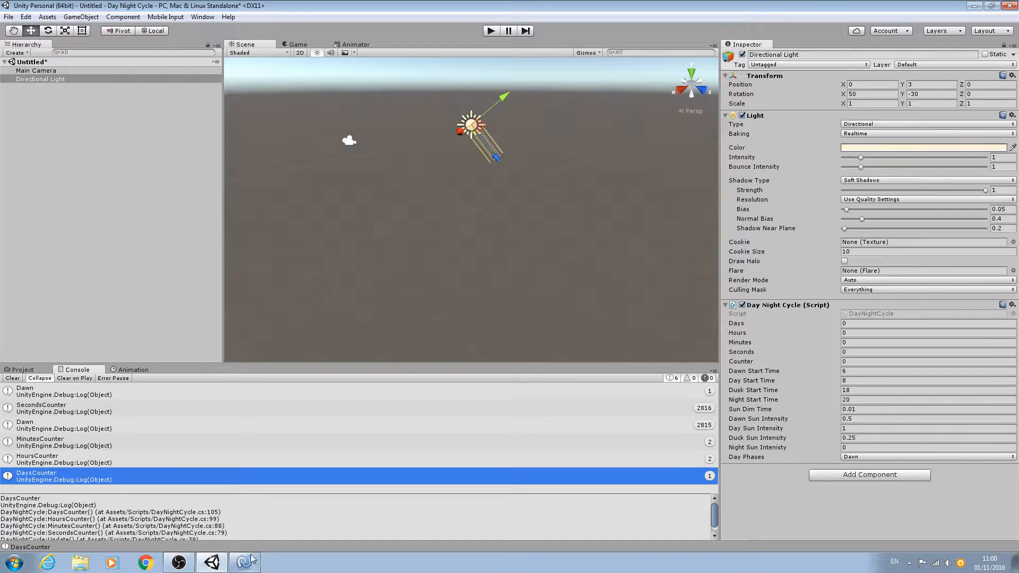
pyautogui.click(12, 377)
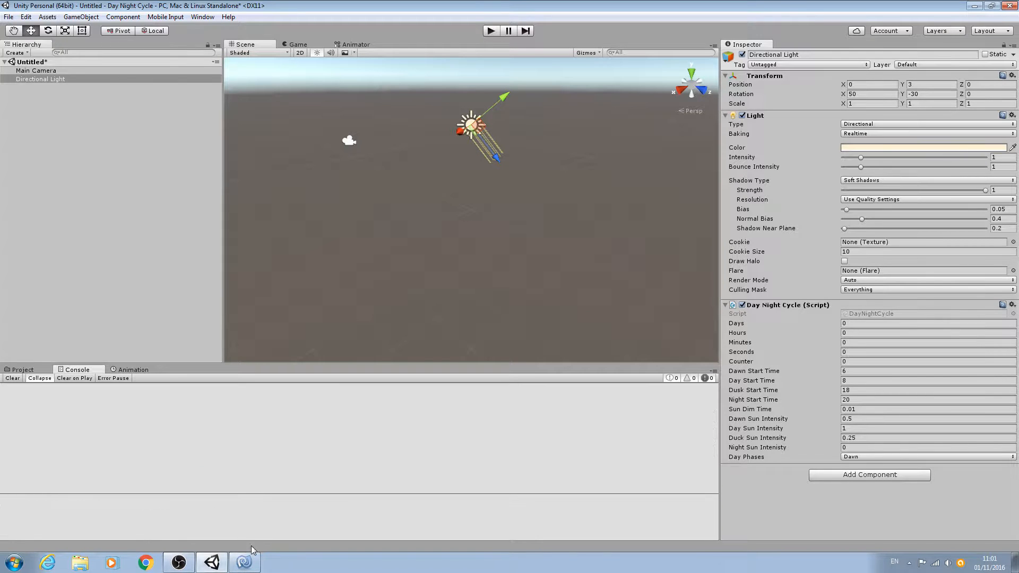
pyautogui.click(243, 562)
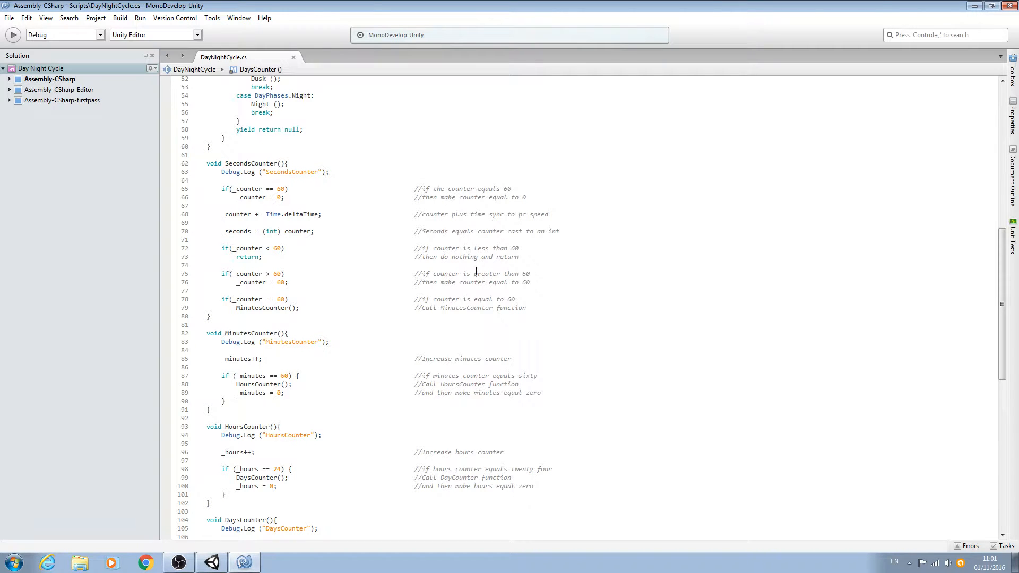
pyautogui.scroll(-3)
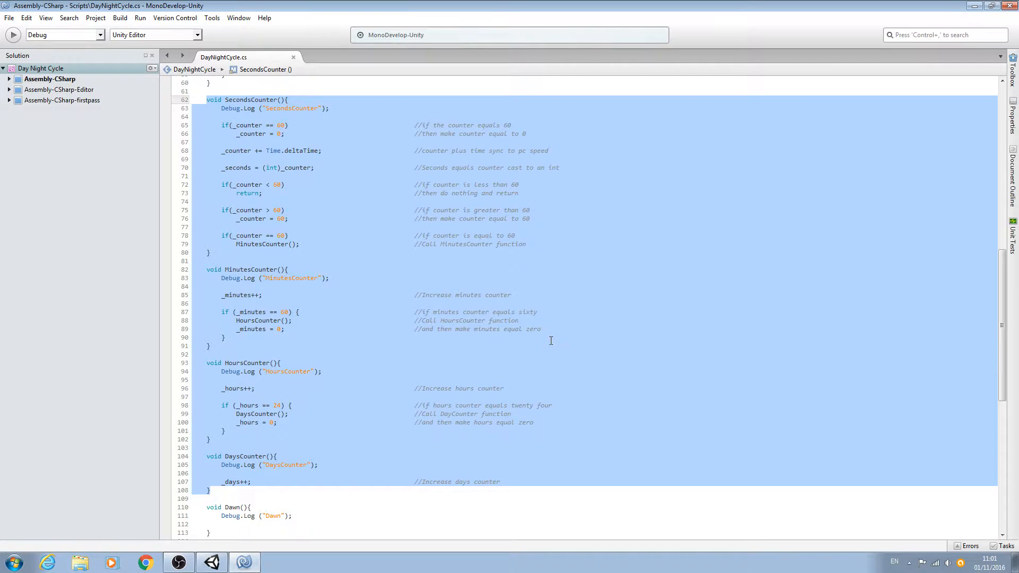
pyautogui.scroll(-3)
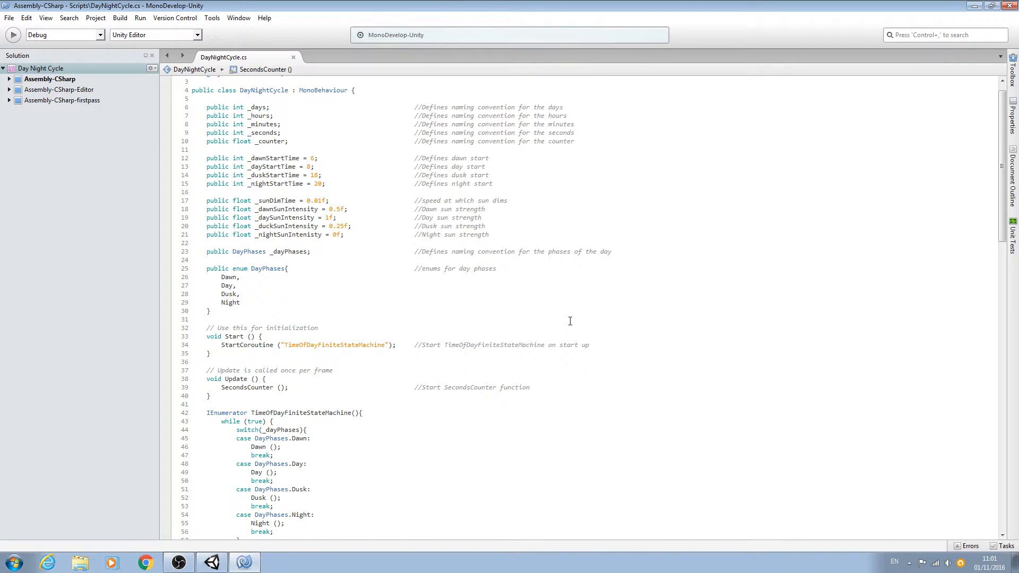
pyautogui.scroll(-3)
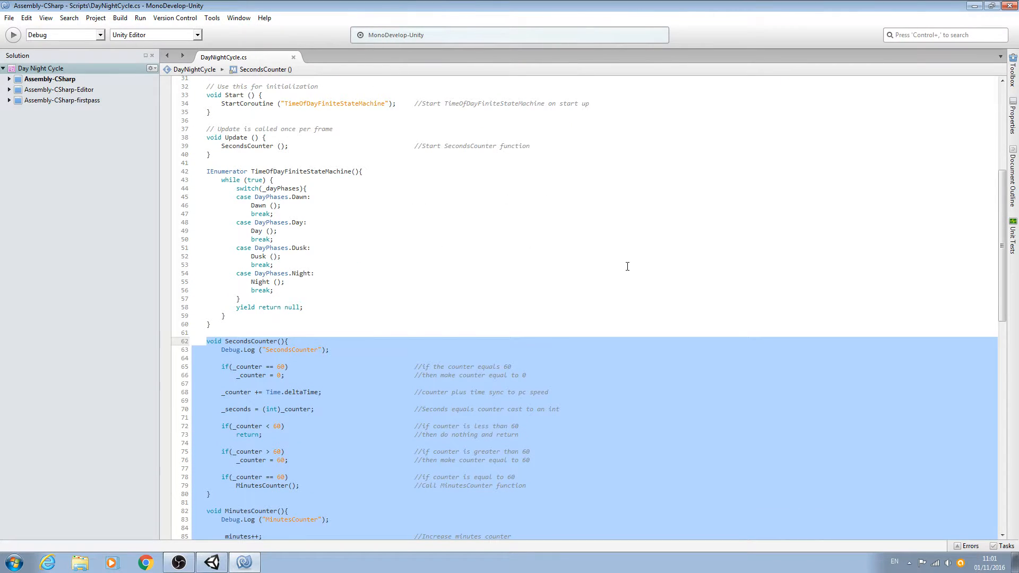
pyautogui.scroll(-3)
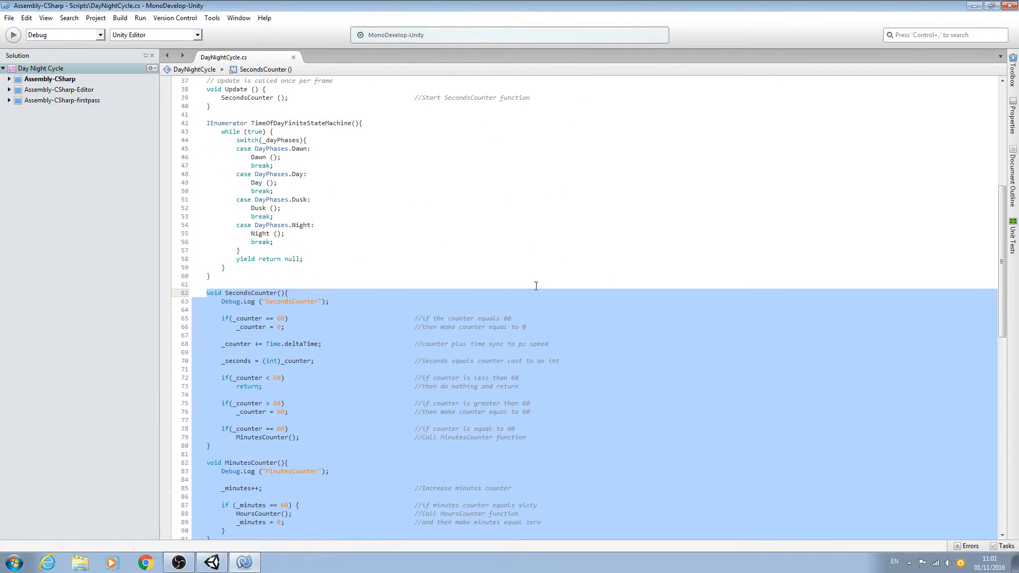
pyautogui.scroll(-3)
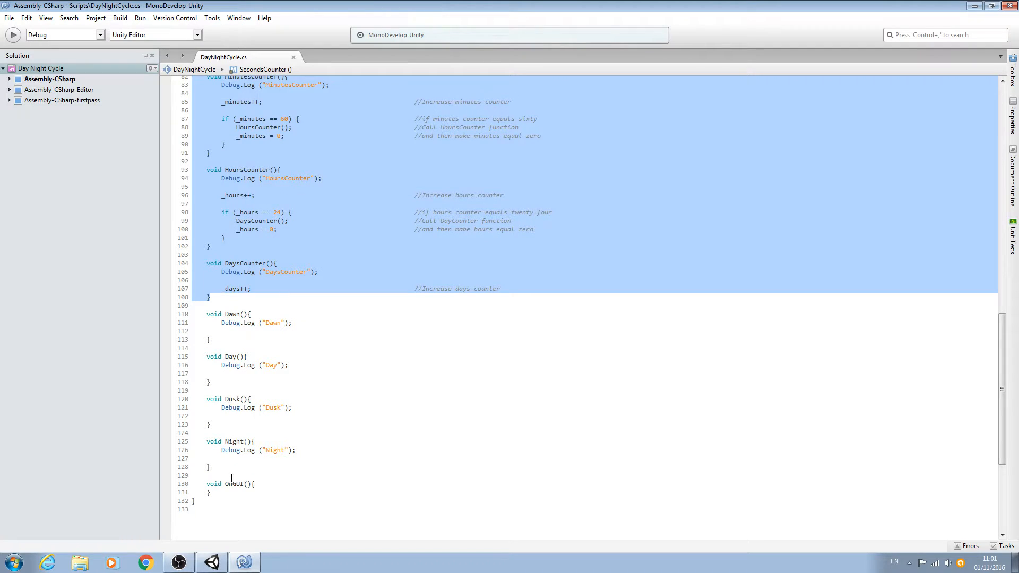
pyautogui.click(232, 484)
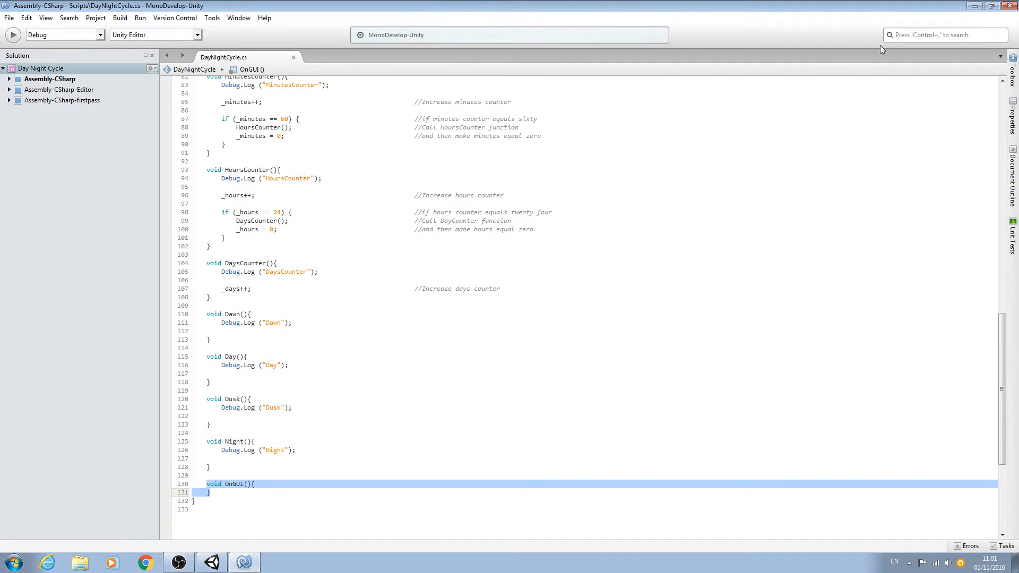